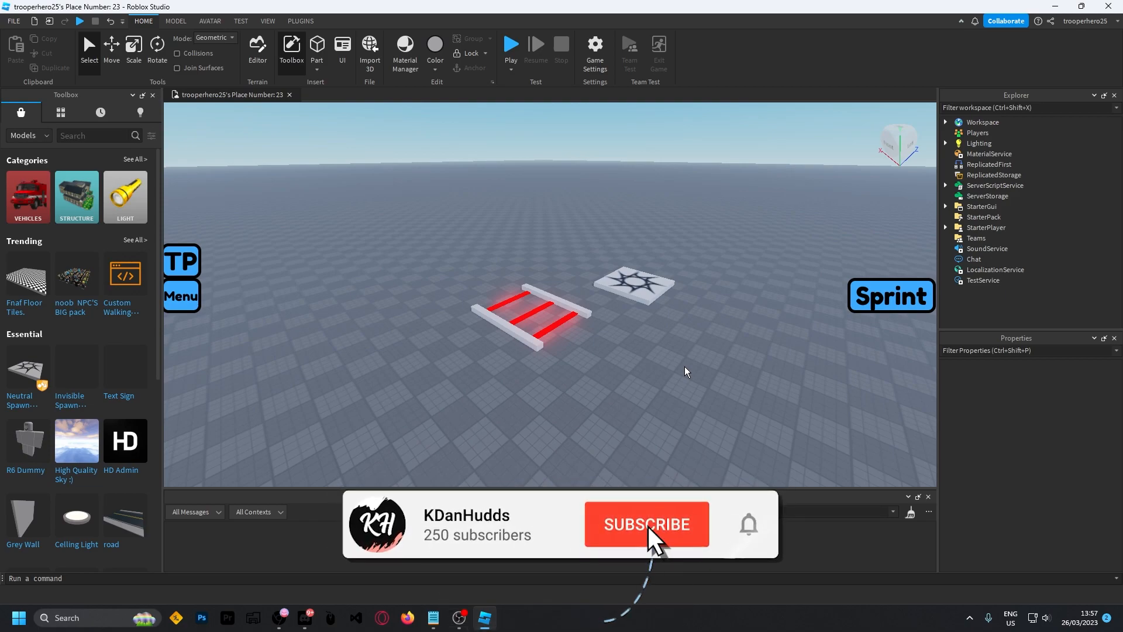
- Insert a LocalScript under StarterPlayer > StarterCharacterScripts and rename it 'FPS'
{"action": "left_click", "coordinate": [646, 524]}
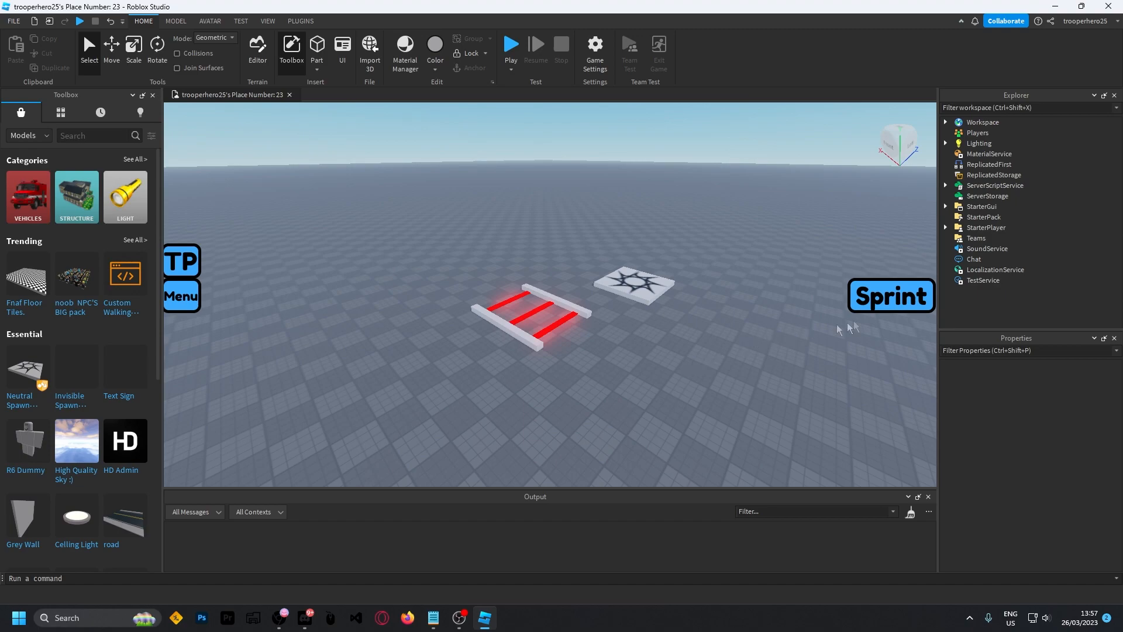
{"action": "left_click", "coordinate": [946, 228]}
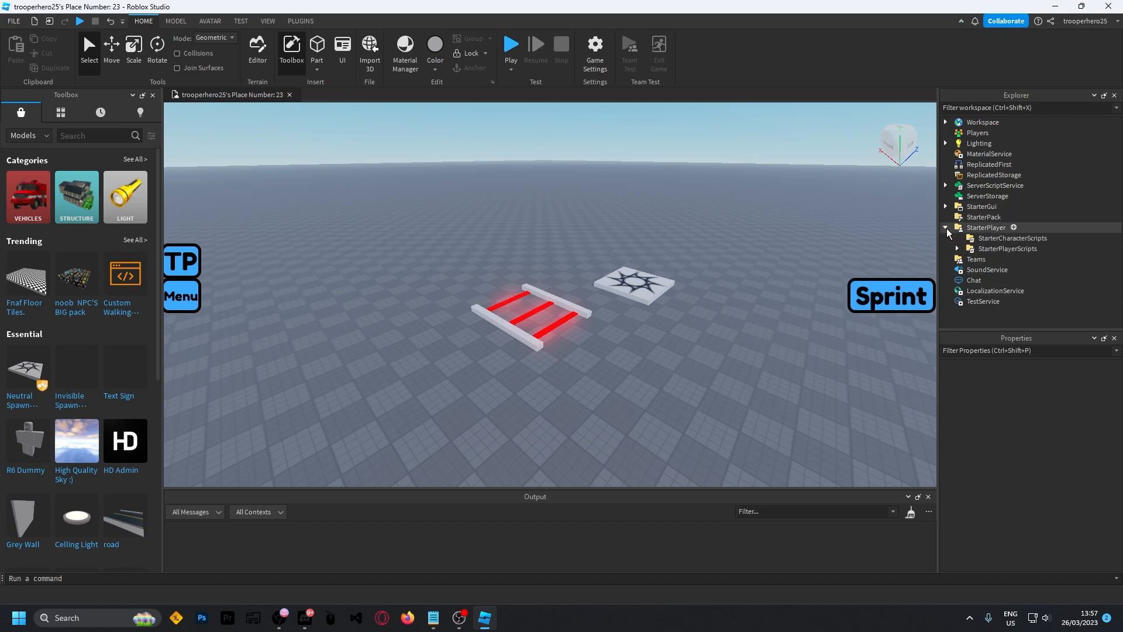
{"action": "left_click", "coordinate": [1012, 238]}
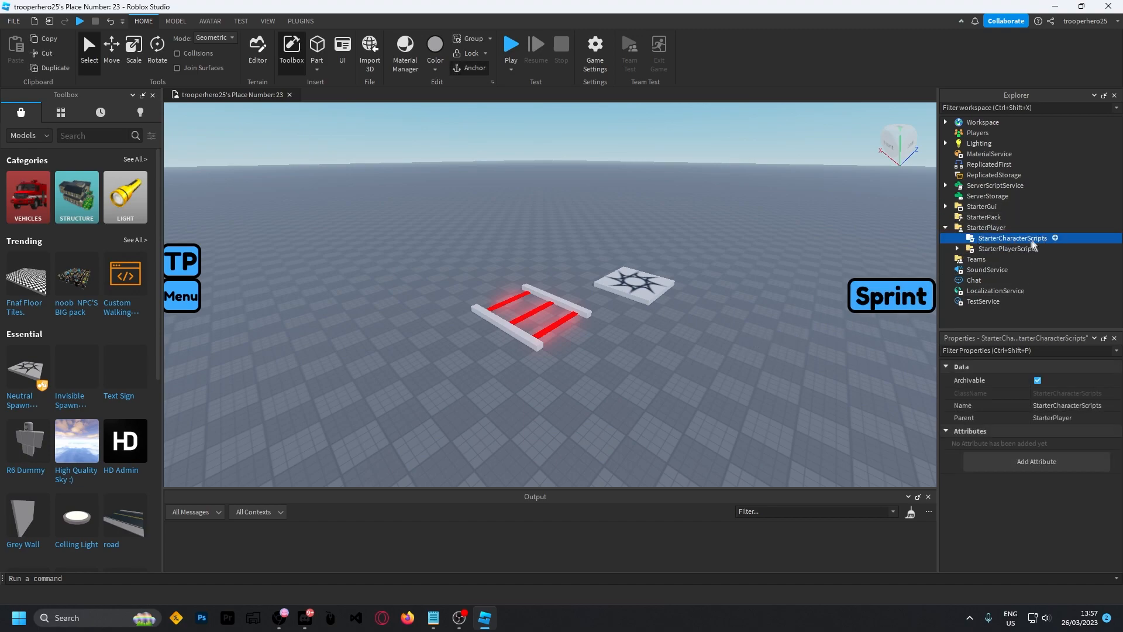
{"action": "left_click", "coordinate": [1054, 237]}
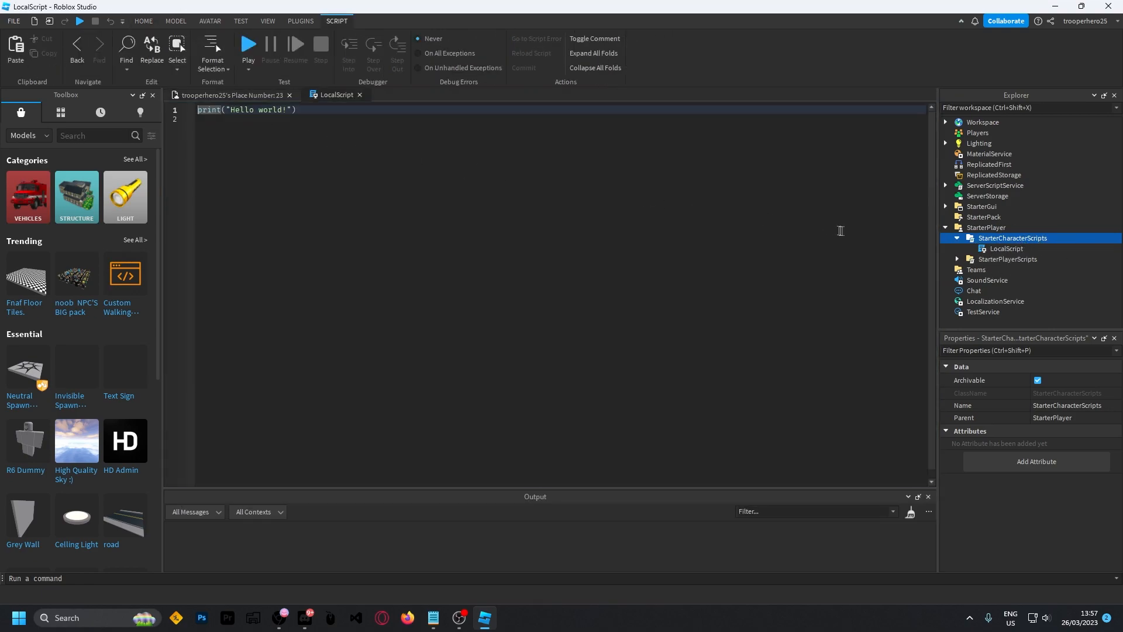
{"action": "right_click", "coordinate": [1013, 238]}
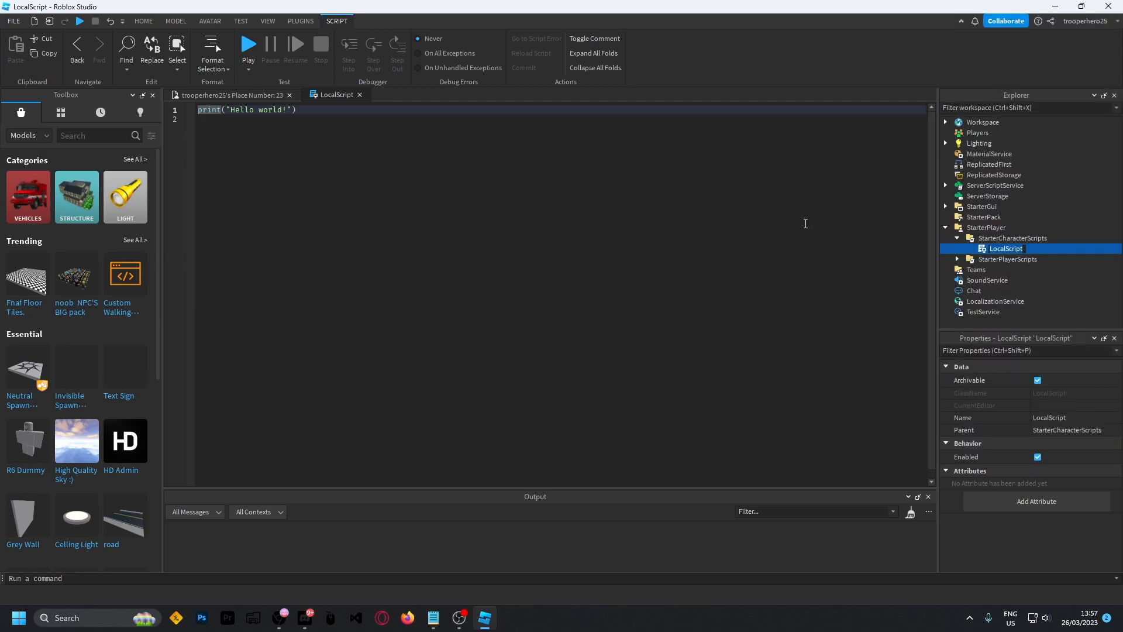
{"action": "type", "text": "FPS"}
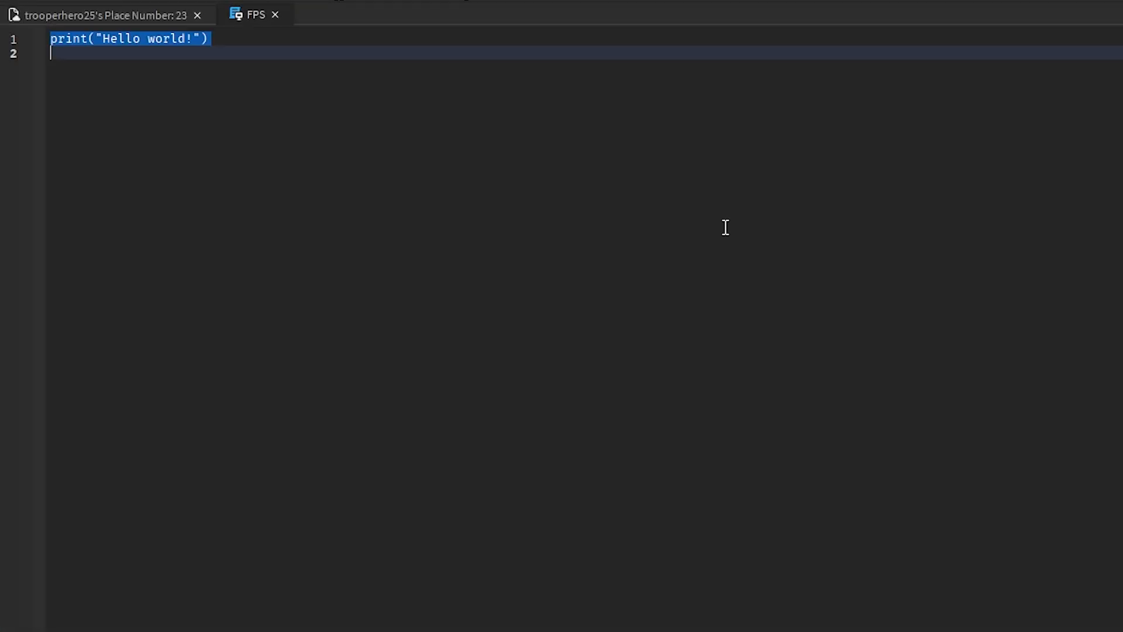
- Replace the Hello world line with 'local Camera = Workspace.CurrentCamera'
{"action": "key", "text": "Delete"}
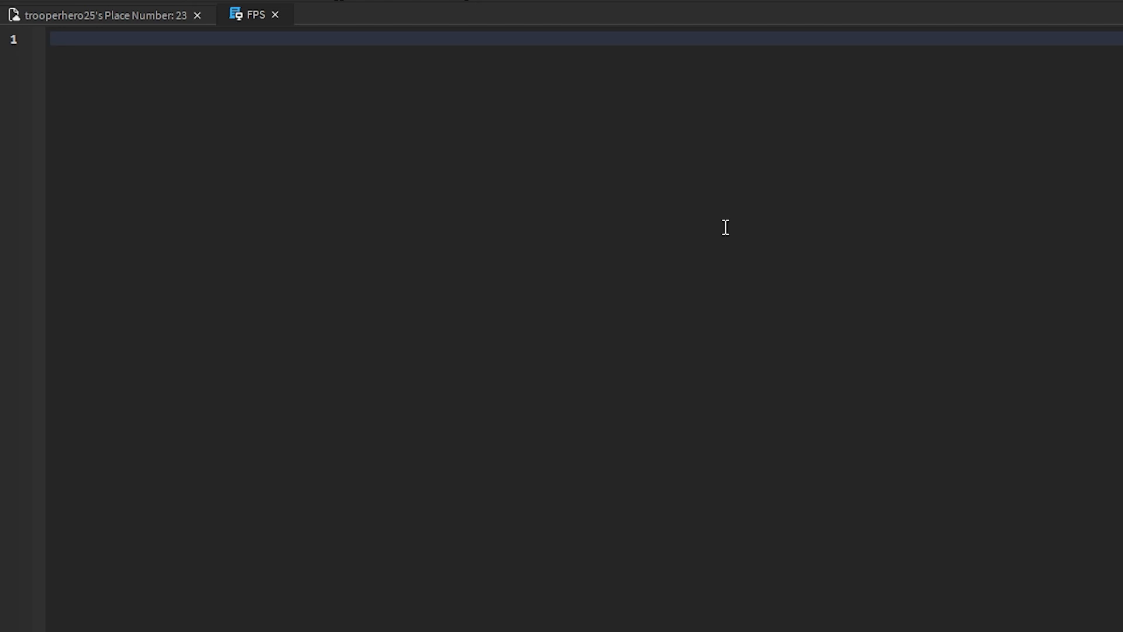
{"action": "type", "text": "local"}
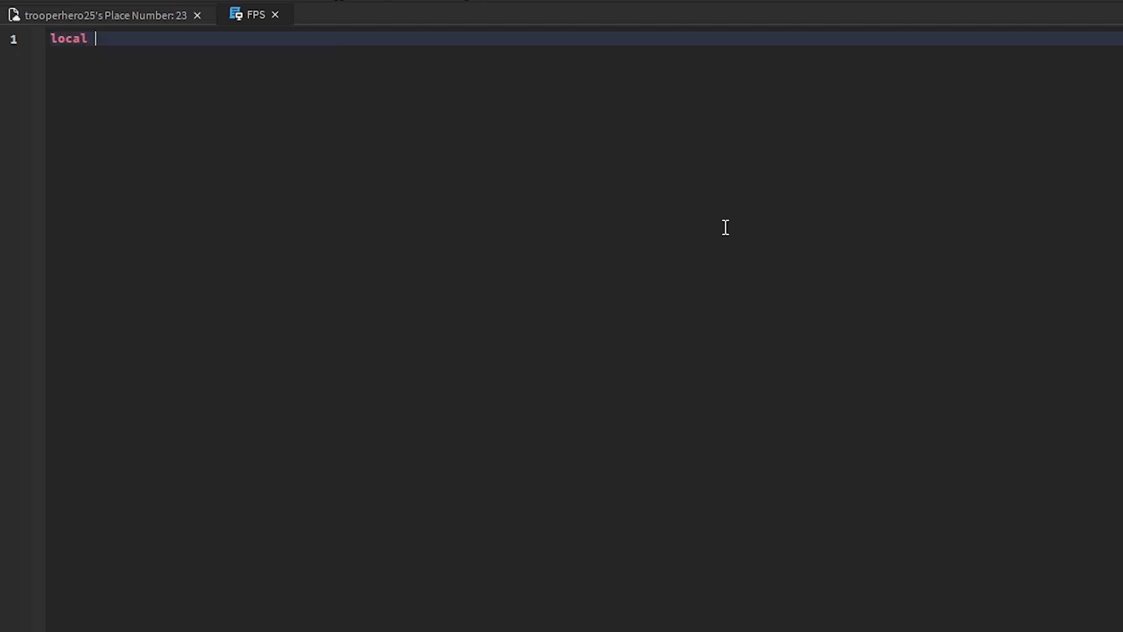
{"action": "type", "text": "Camera"}
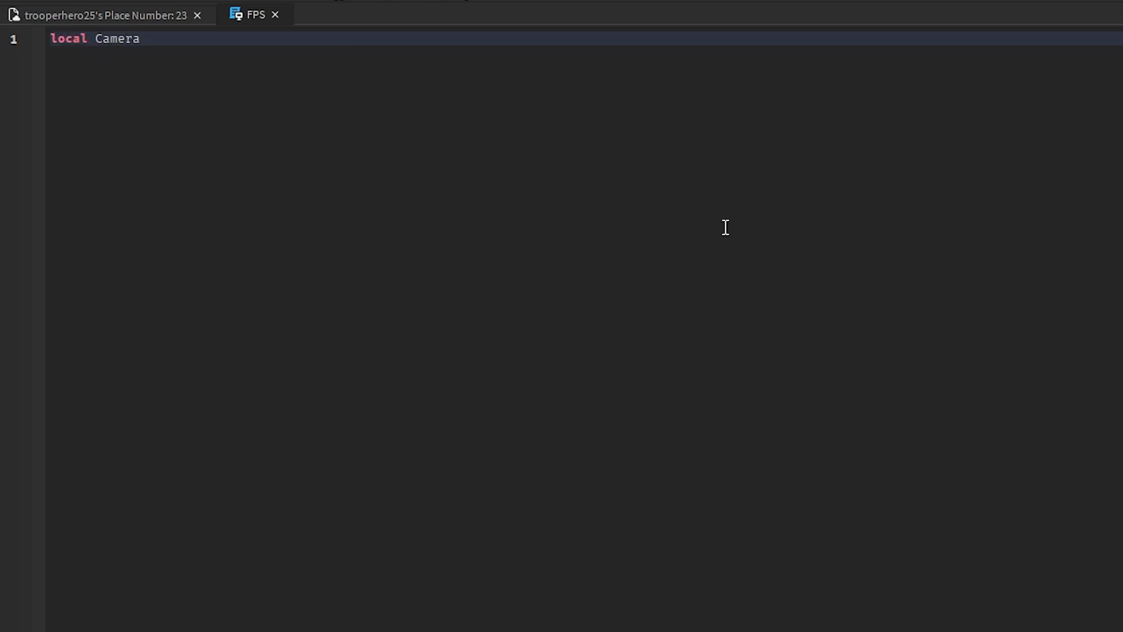
{"action": "type", "text": "= W"}
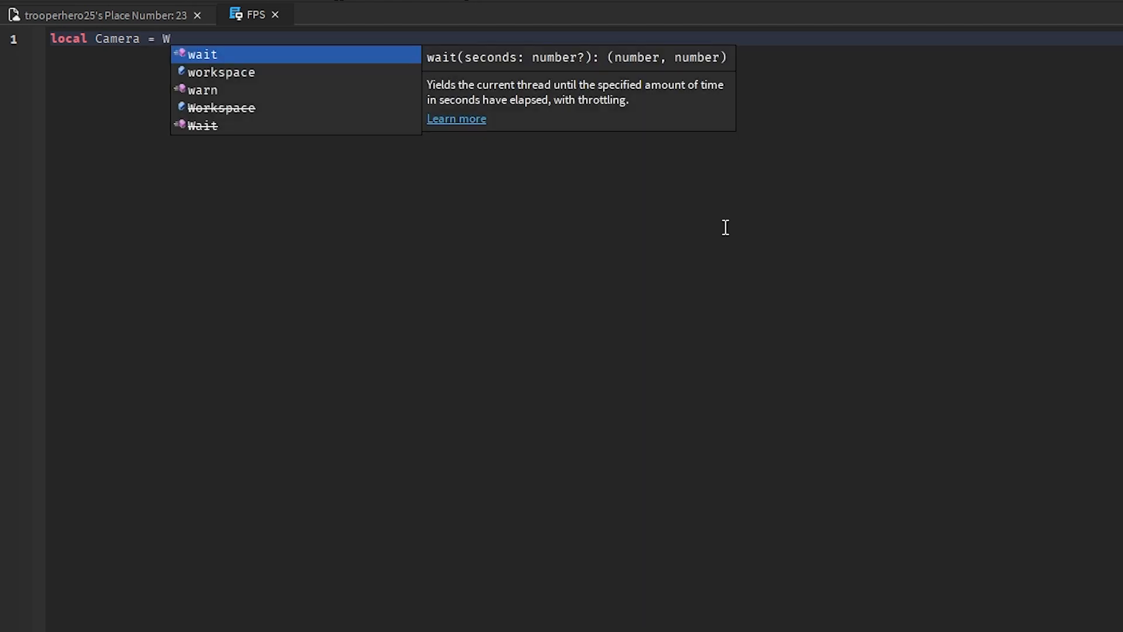
{"action": "type", "text": "orkspace.C"}
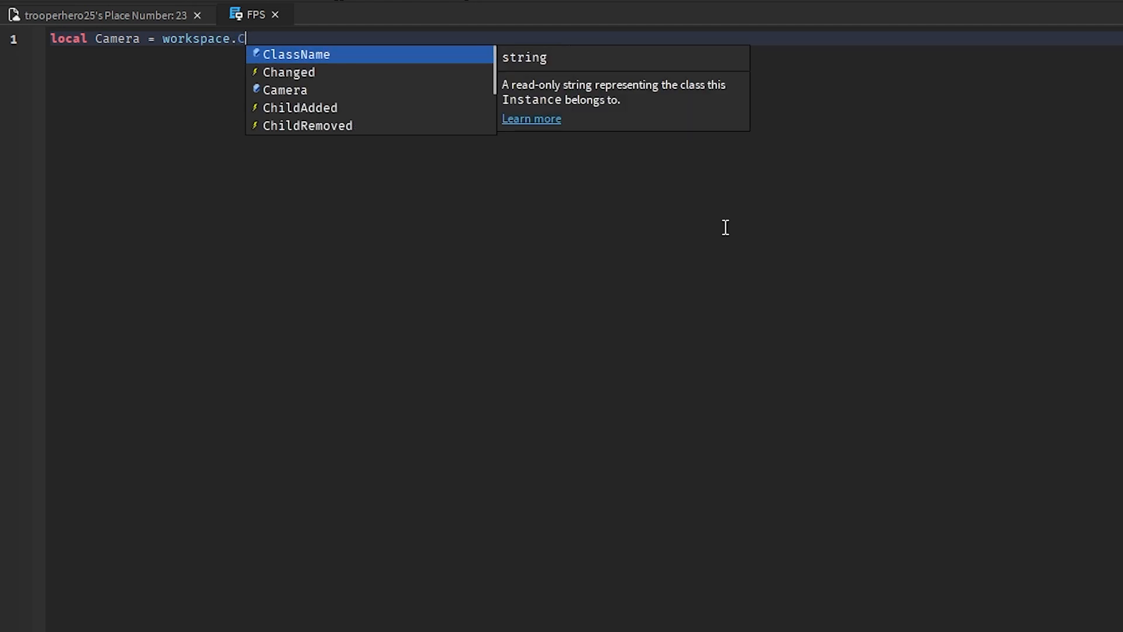
{"action": "type", "text": "urrentCamera"}
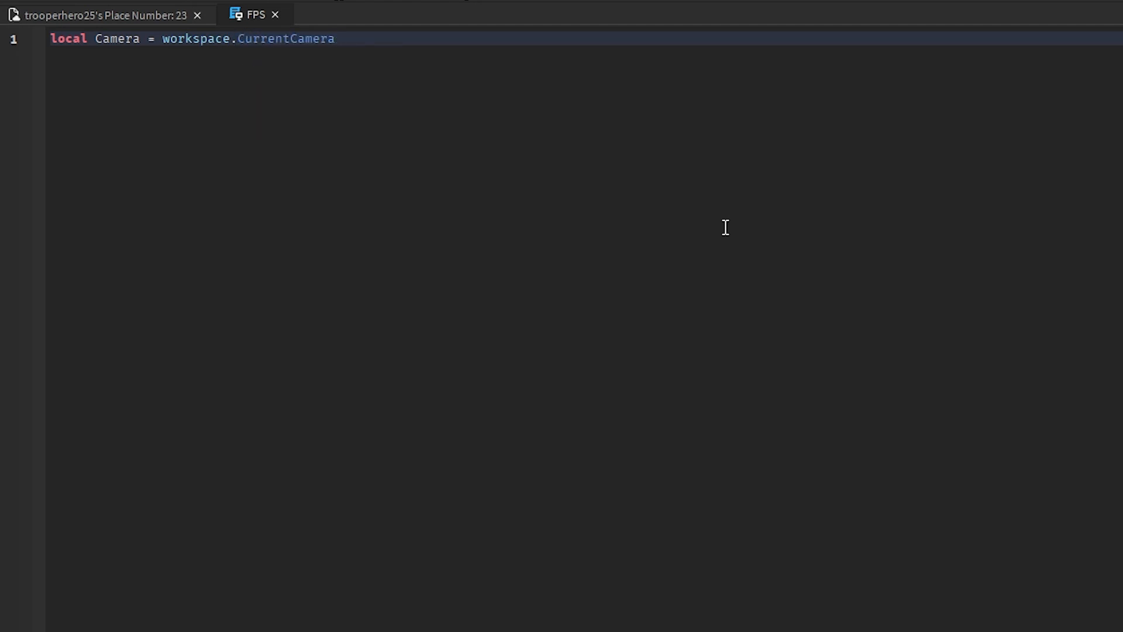
- Declare local Player from game.Players, Character from Player and Humanoid from Character
{"action": "type", "text": "local"}
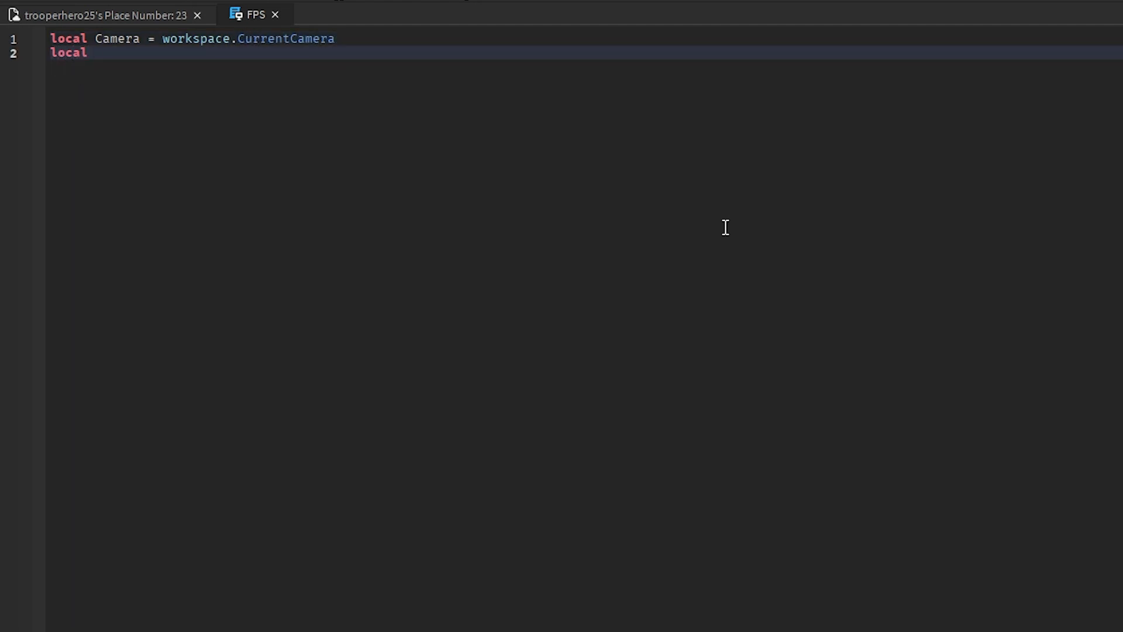
{"action": "type", "text": "Pla"}
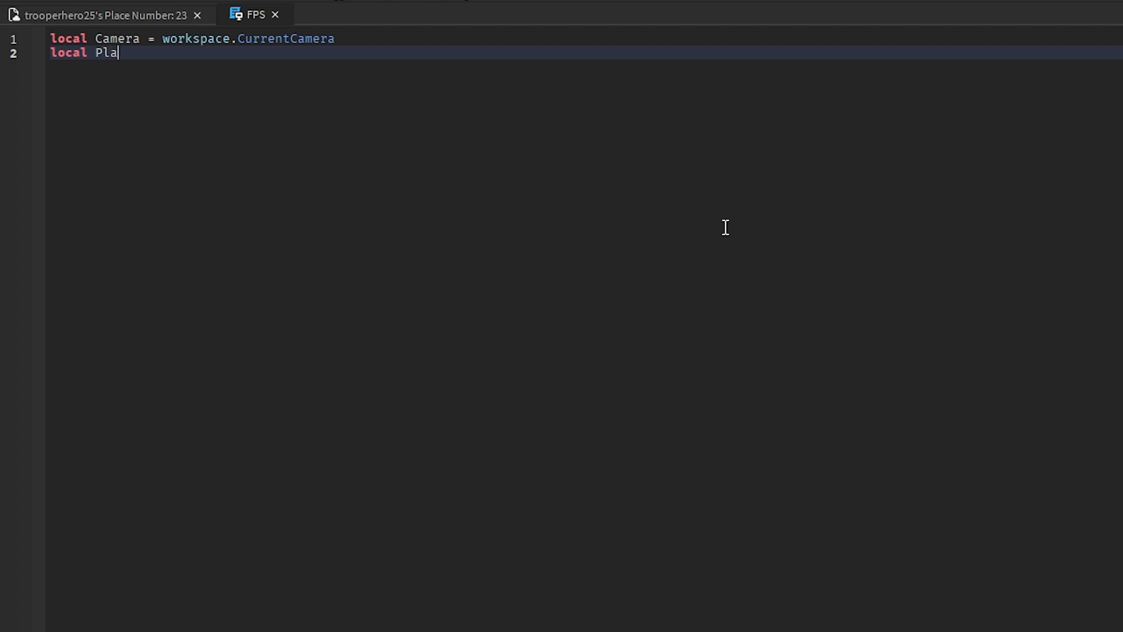
{"action": "type", "text": "yer"}
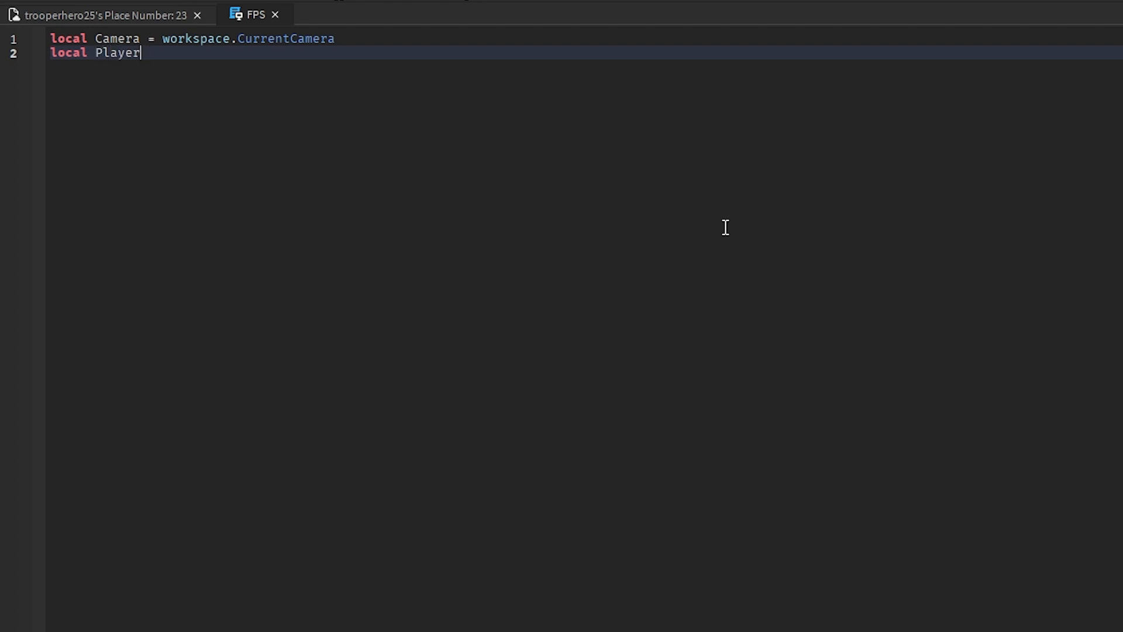
{"action": "type", "text": "= game.p"}
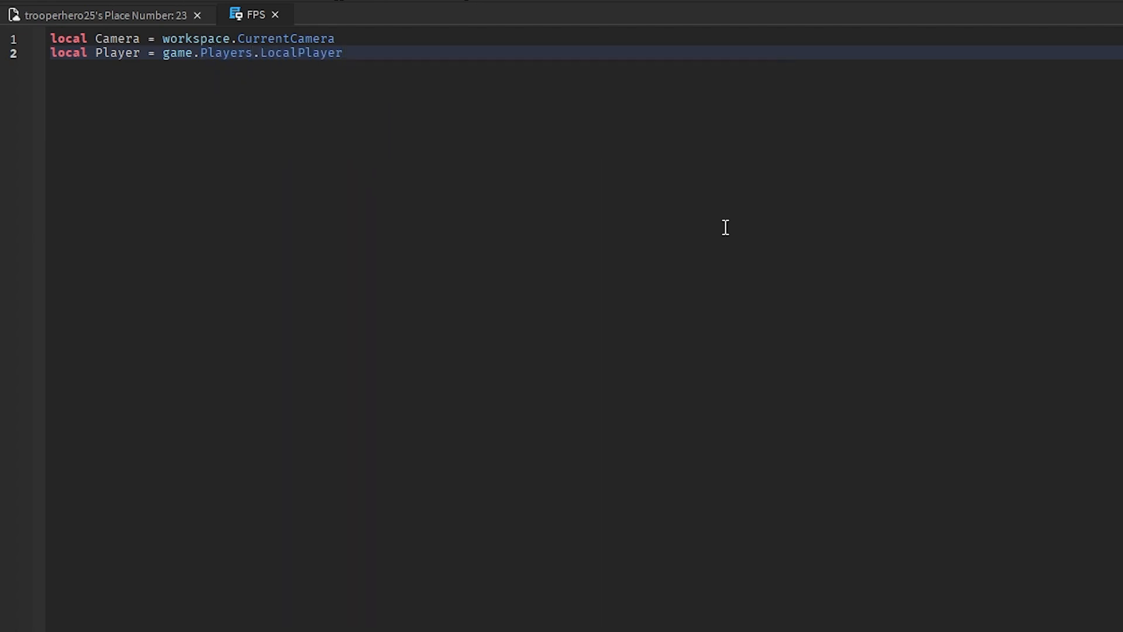
{"action": "type", "text": "lolca C"}
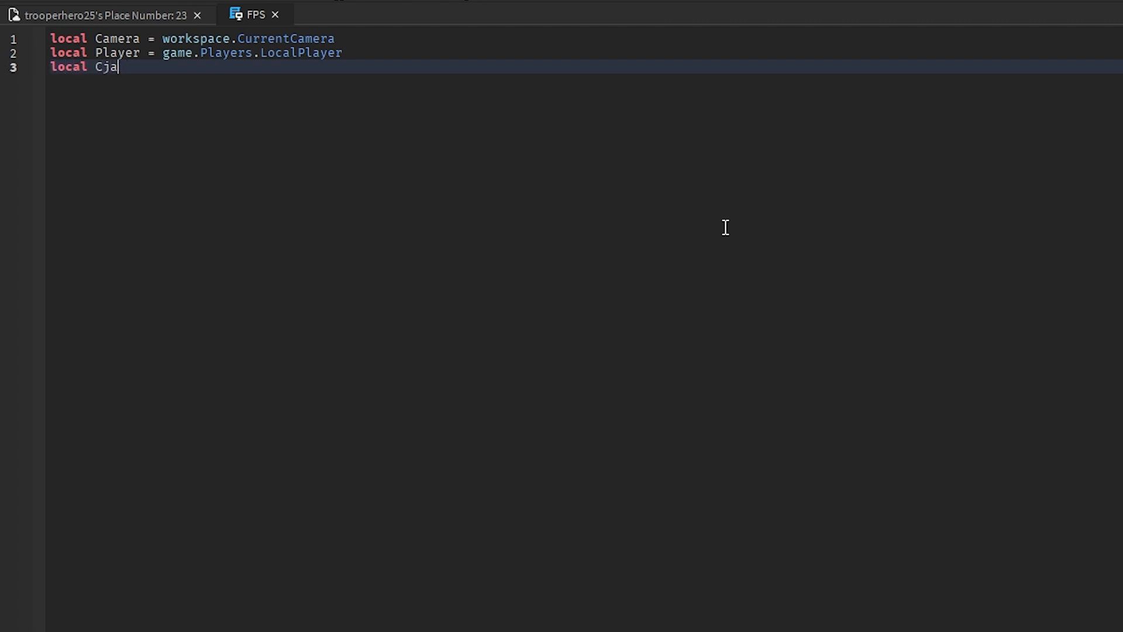
{"action": "type", "text": "haracter ="}
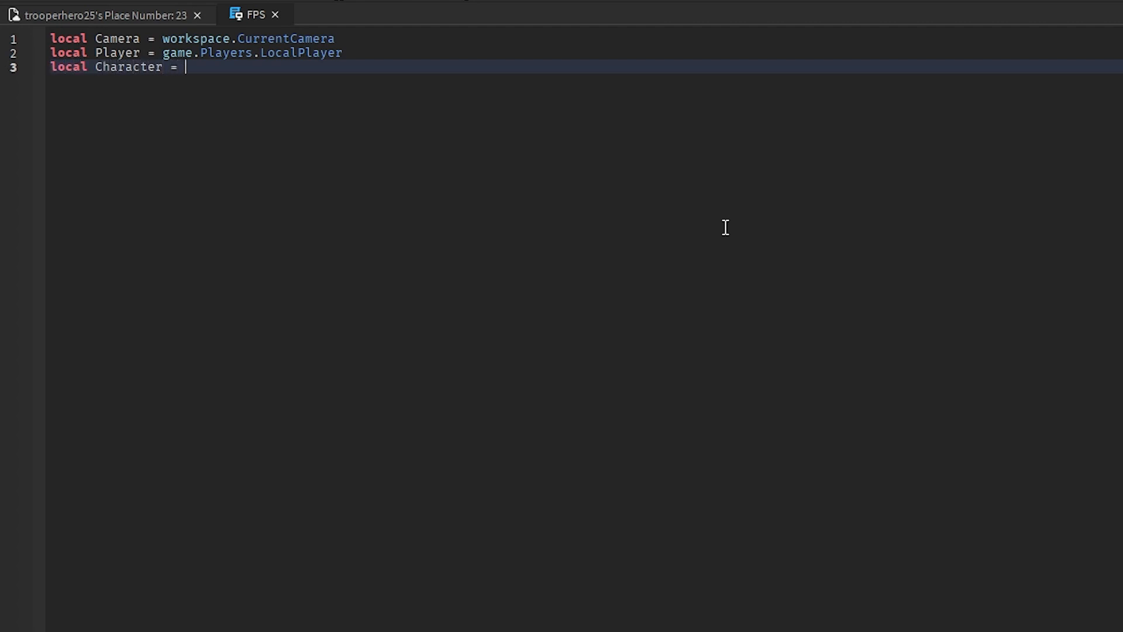
{"action": "type", "text": "Player."}
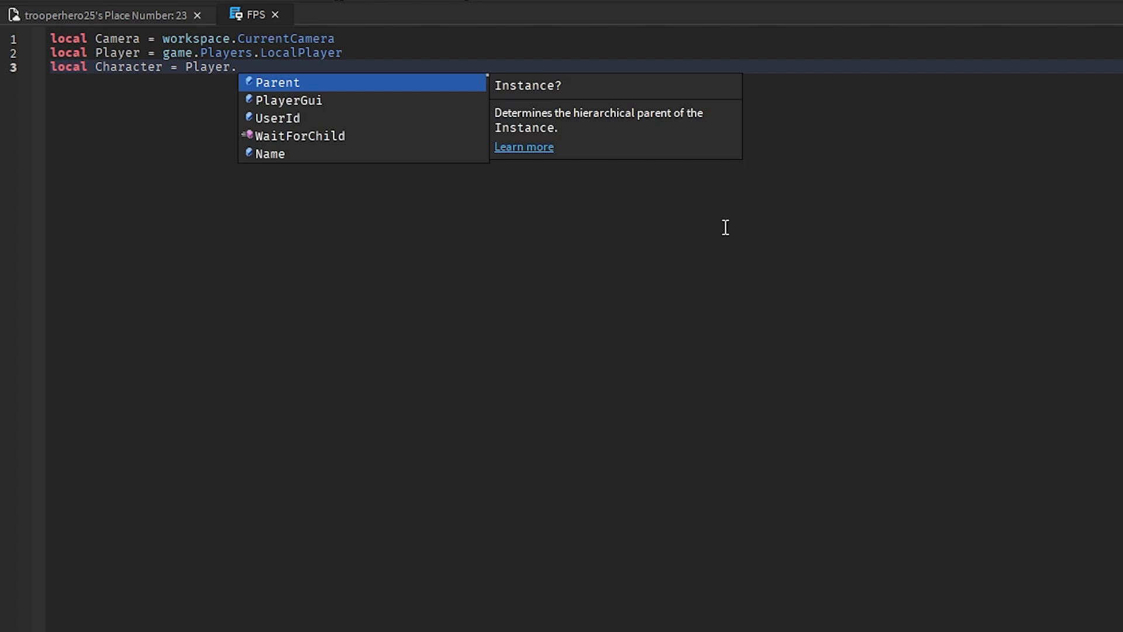
{"action": "type", "text": "Character"}
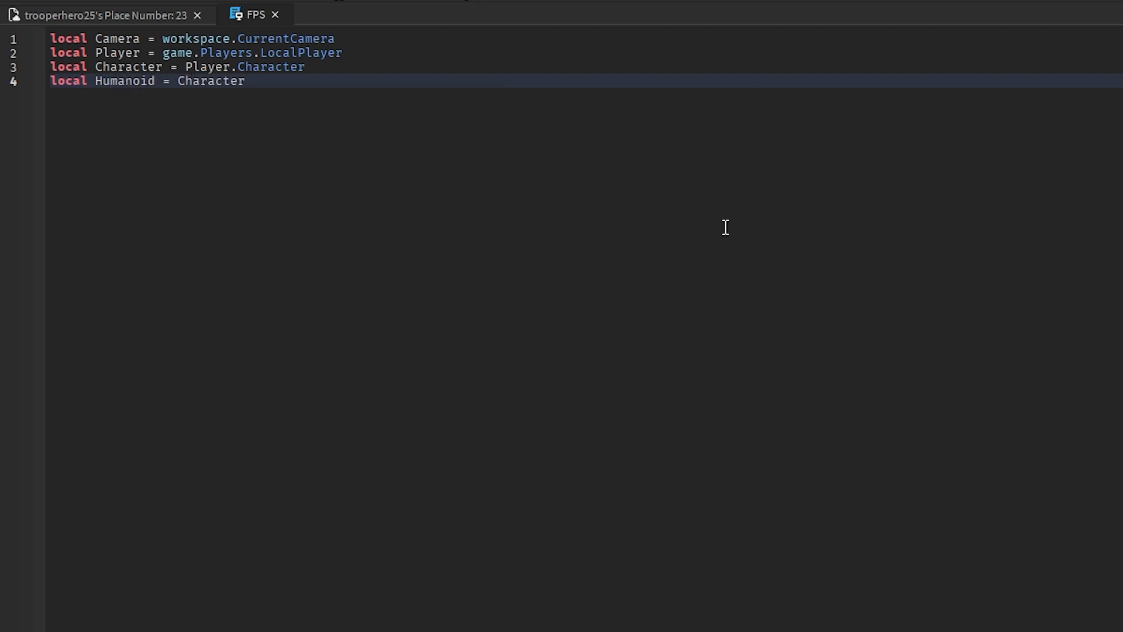
{"action": "type", "text": ".Humanoid"}
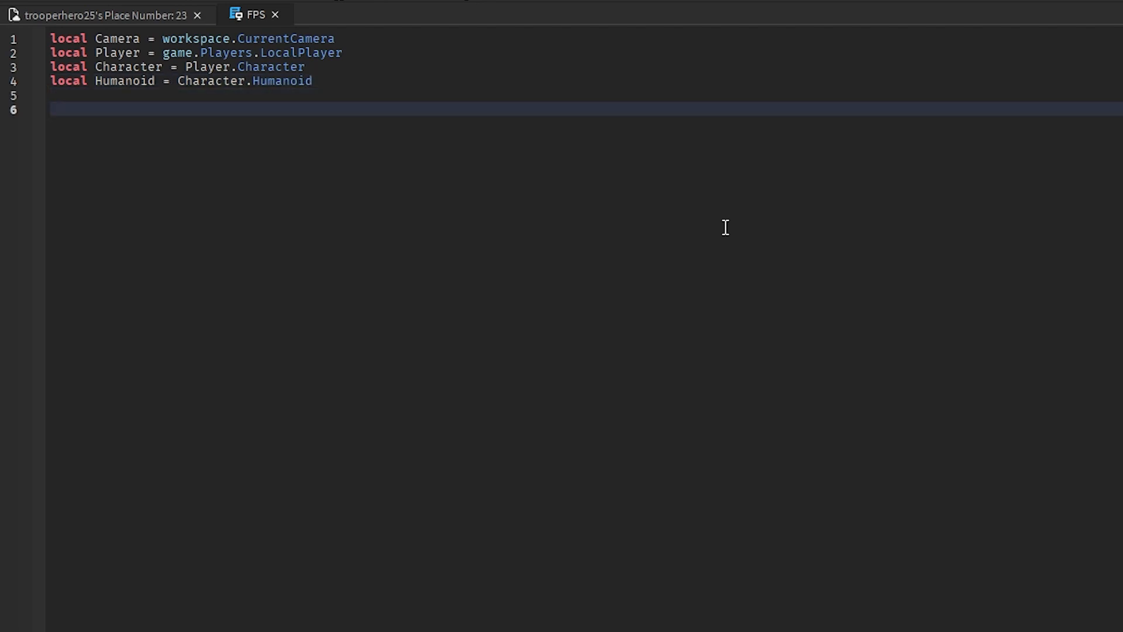
- Set Player.CameraMaxZoomDistance = 0.6 and Camera.FieldOfView = 90
{"action": "type", "text": "Player"}
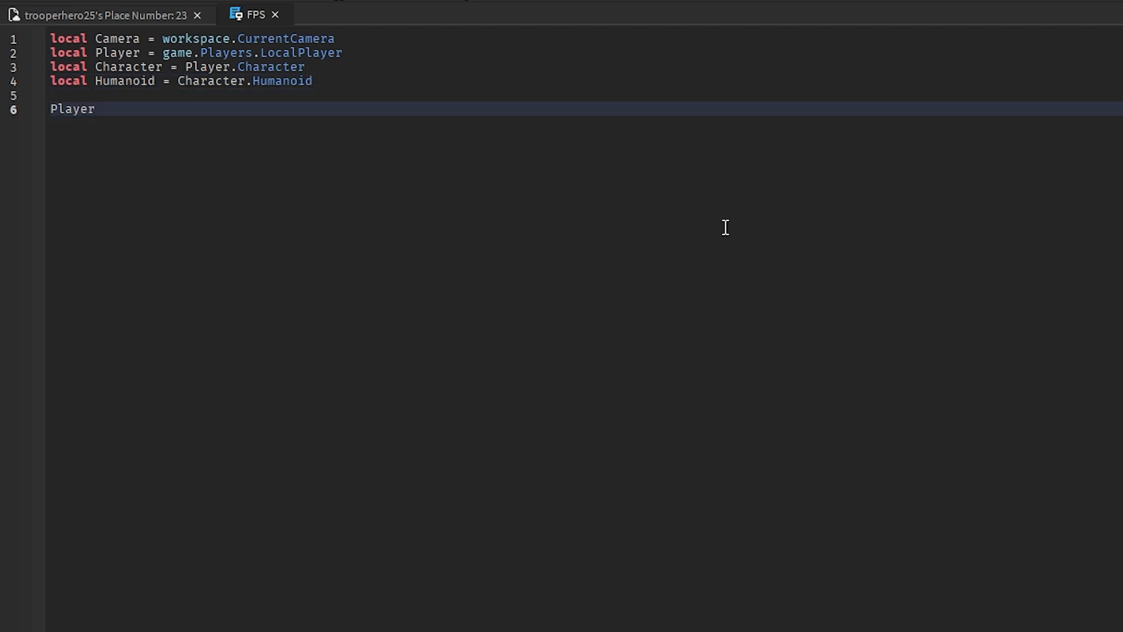
{"action": "type", "text": ".CameraMaxZoomDistance"}
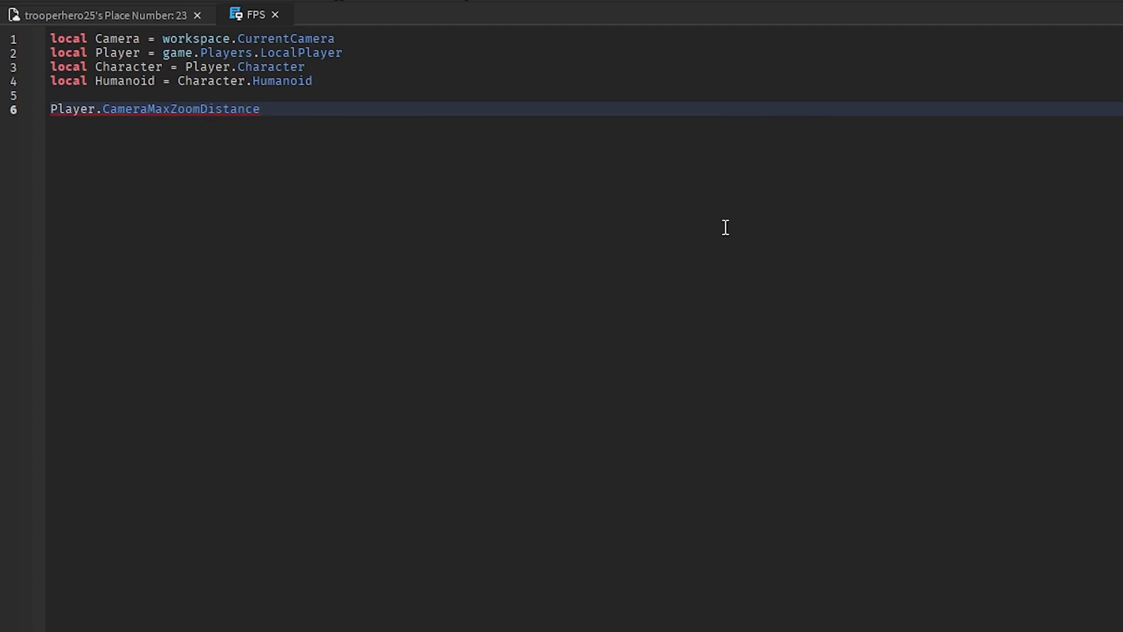
{"action": "type", "text": "= 0.6"}
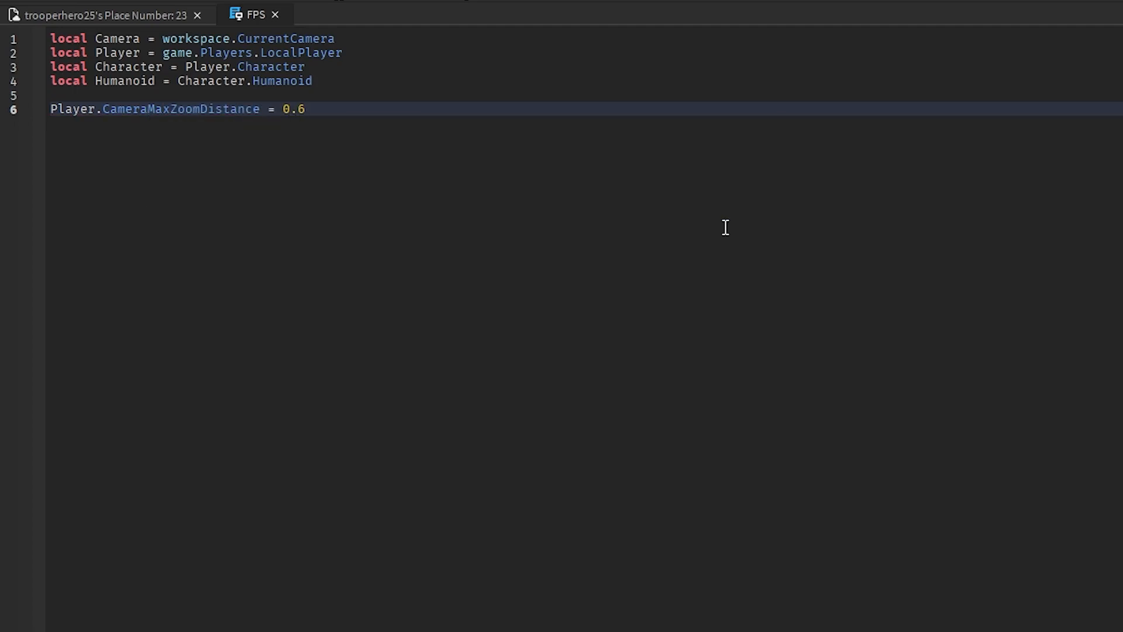
{"action": "type", "text": "ca"}
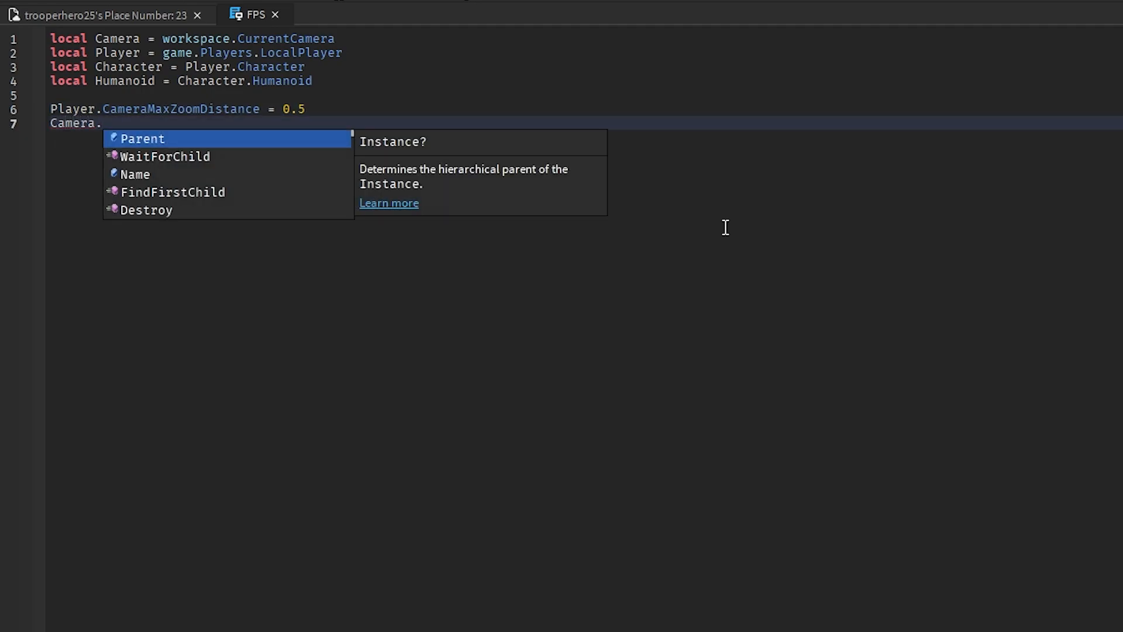
{"action": "type", "text": "FieldOfView"}
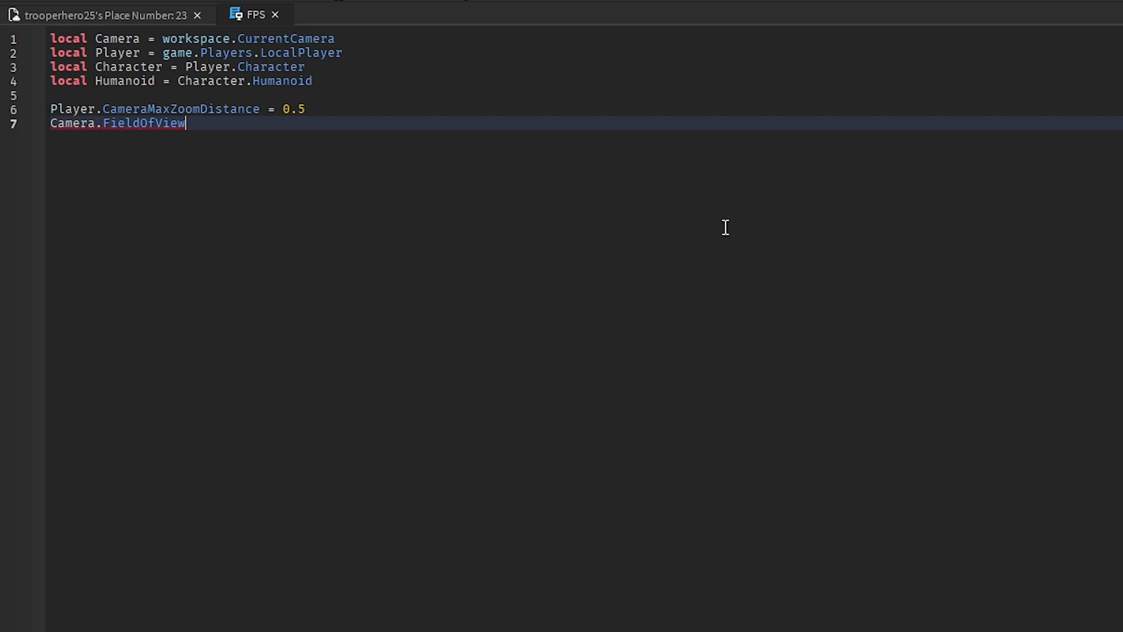
{"action": "type", "text": "= 90"}
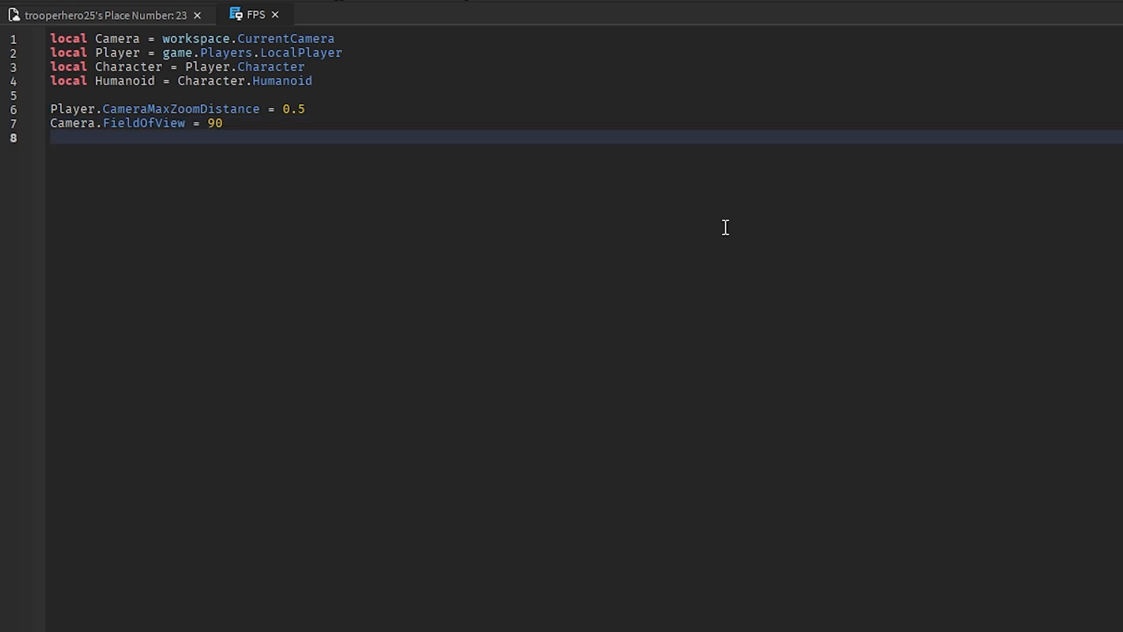
- Set Humanoid.CameraOffset to a Vector3 of 0, 0, 0
{"action": "type", "text": "hui"}
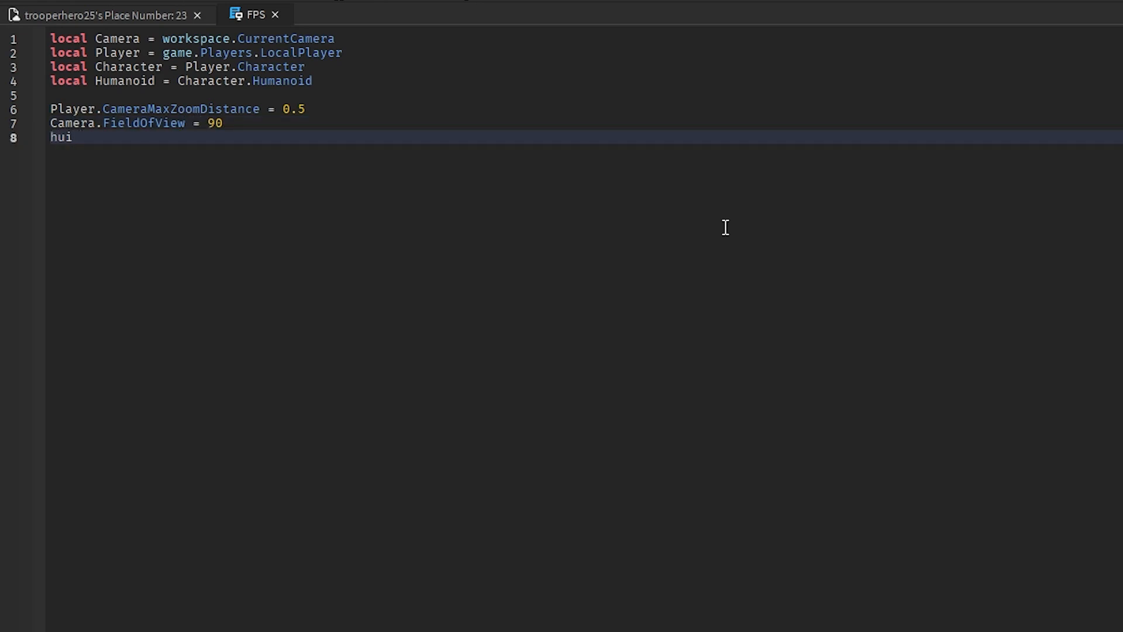
{"action": "type", "text": "Humanoid"}
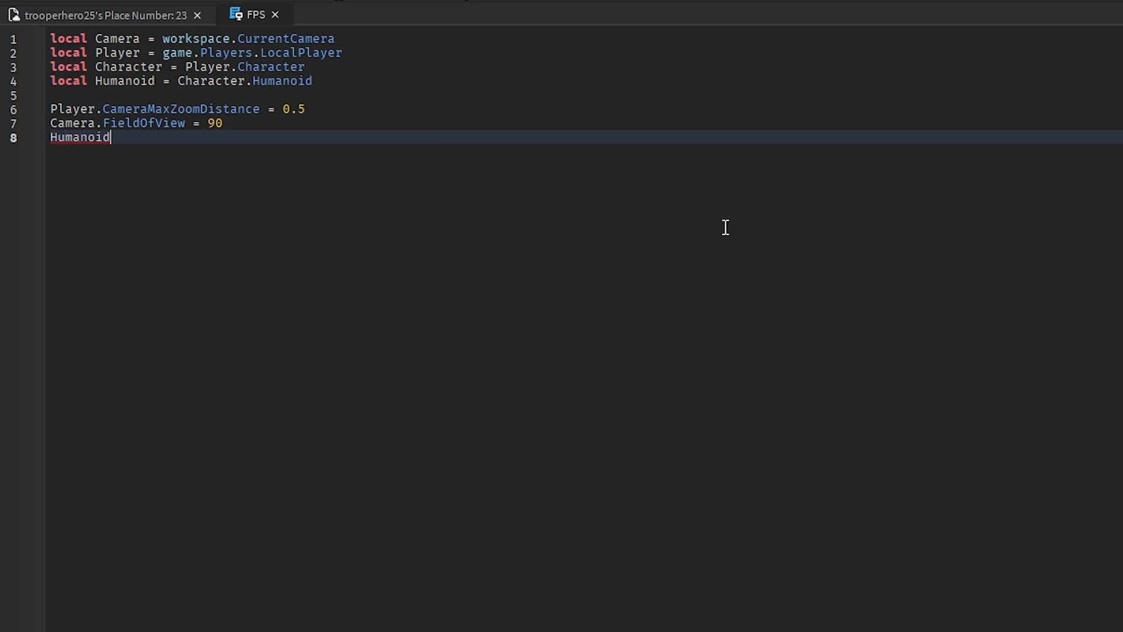
{"action": "type", "text": ".Camera"}
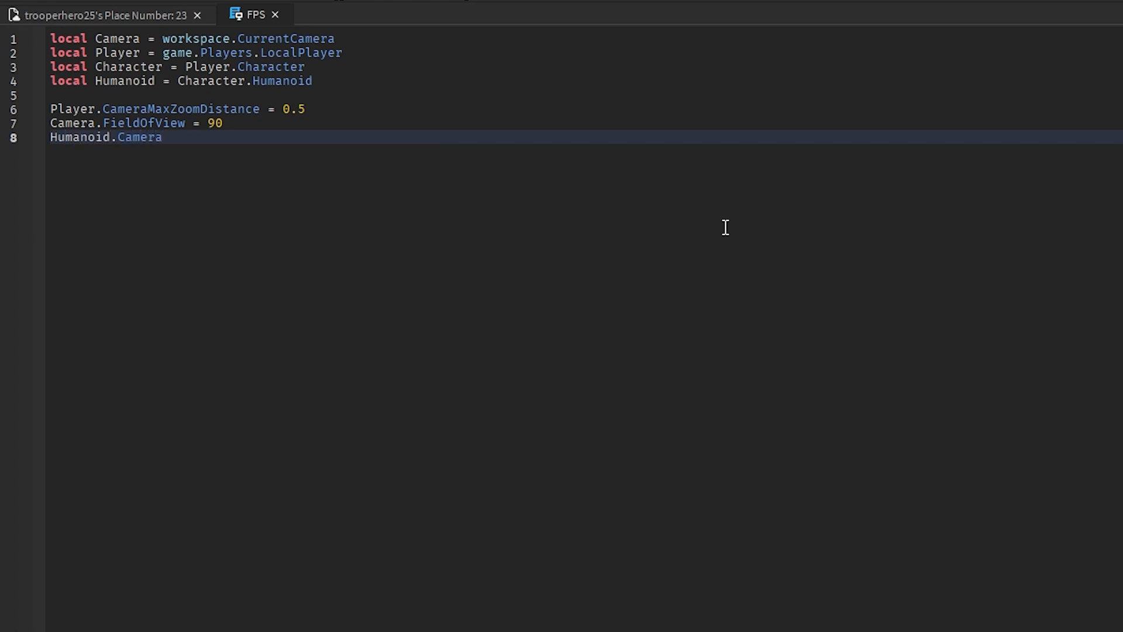
{"action": "type", "text": "Of"}
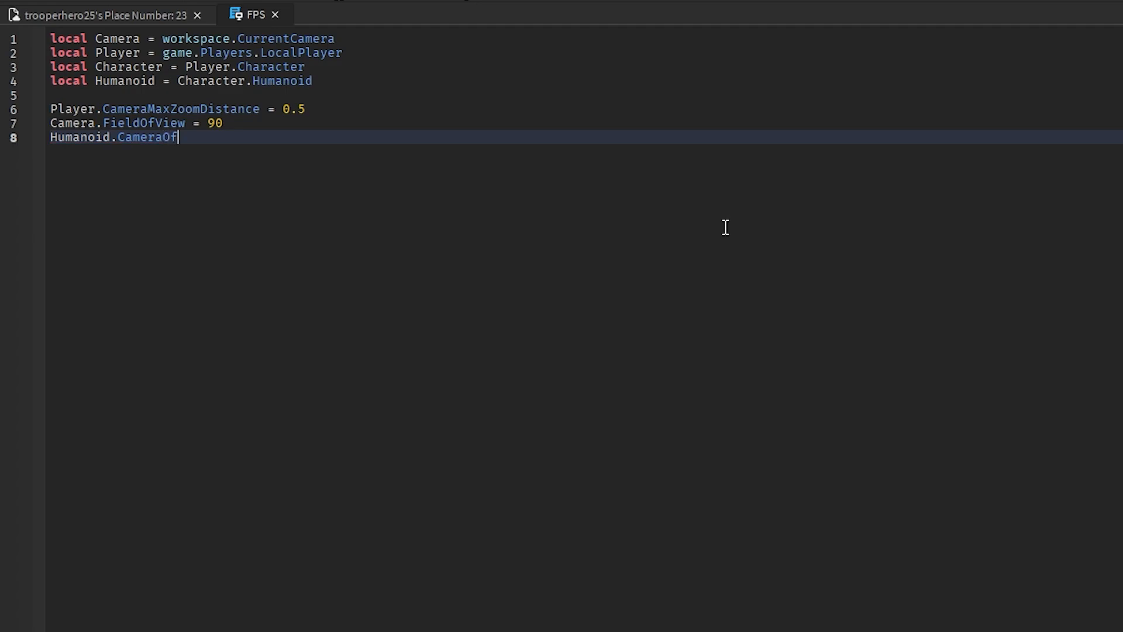
{"action": "type", "text": "f"}
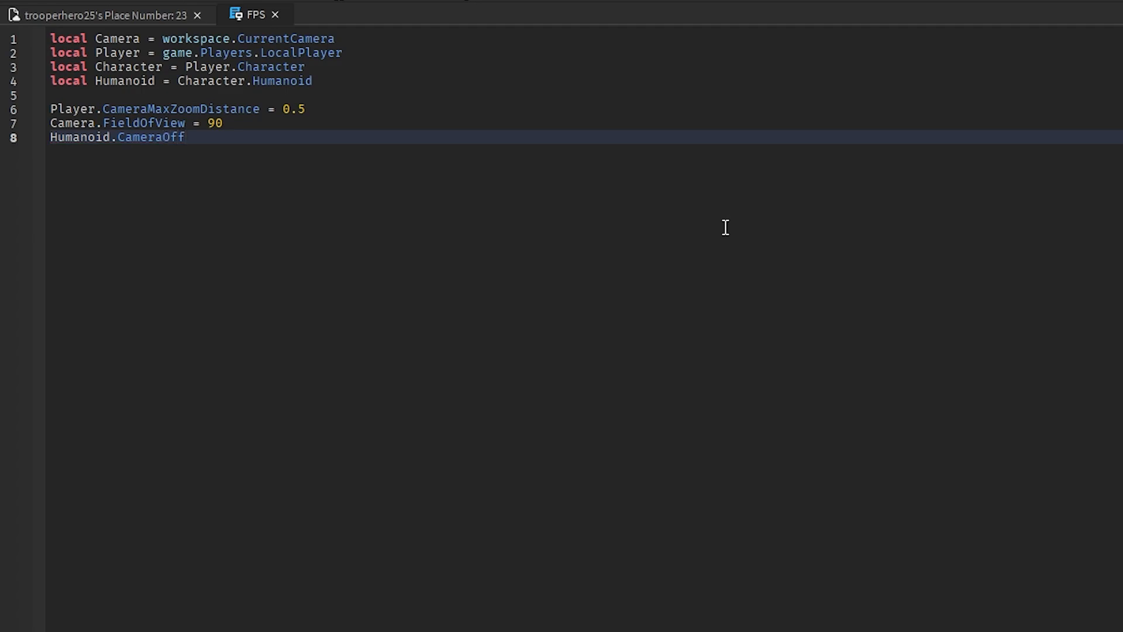
{"action": "type", "text": "s"}
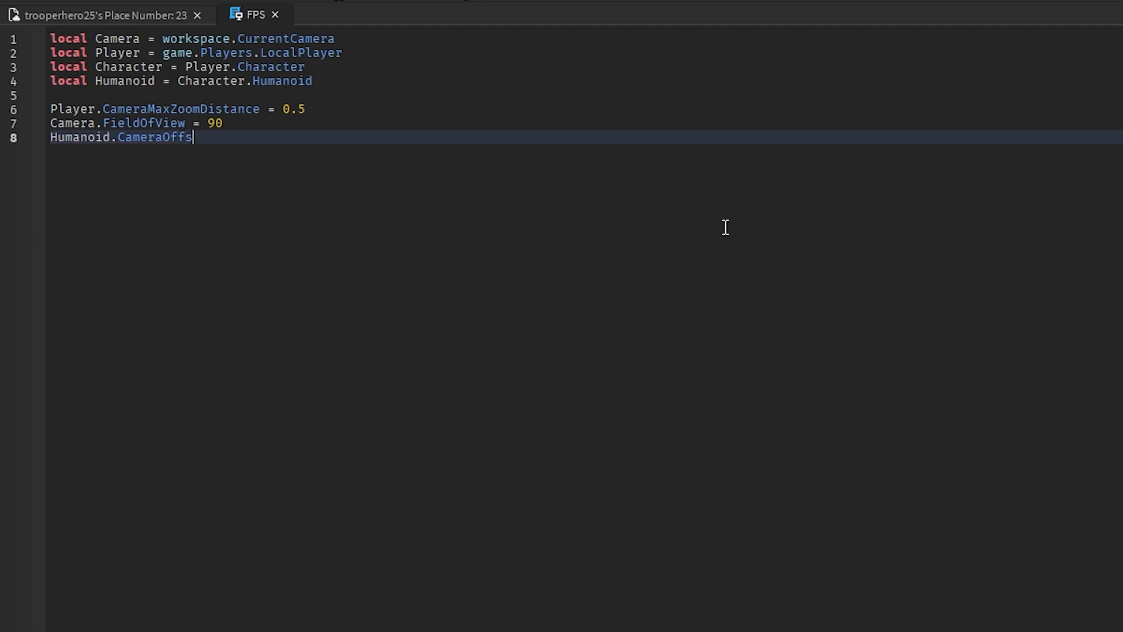
{"action": "type", "text": "et"}
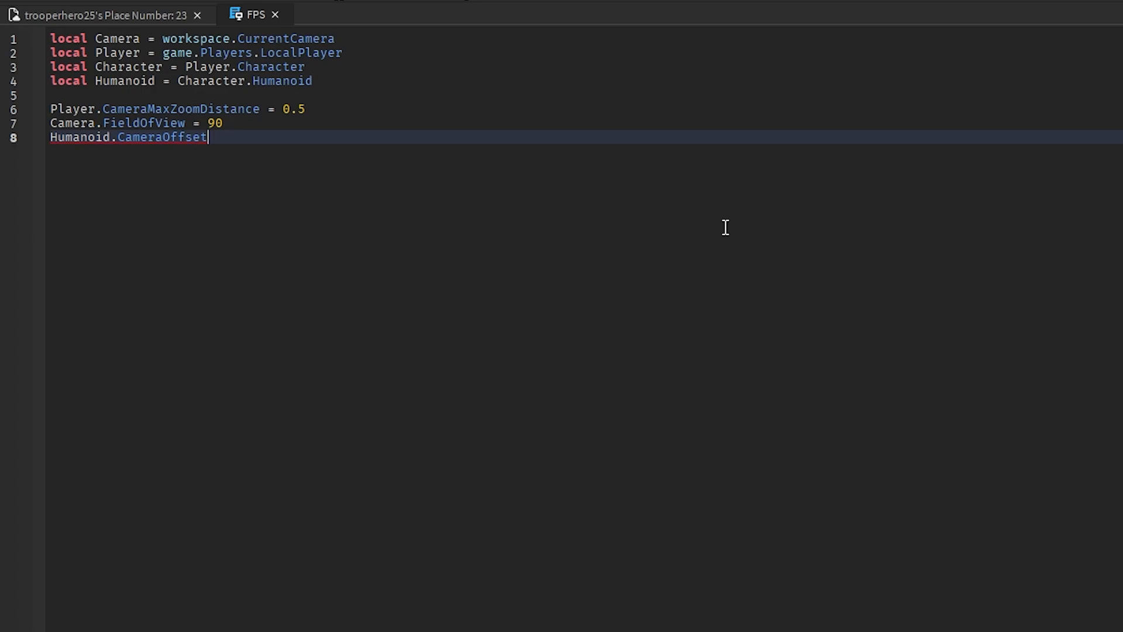
{"action": "type", "text": "= Vector3.new("}
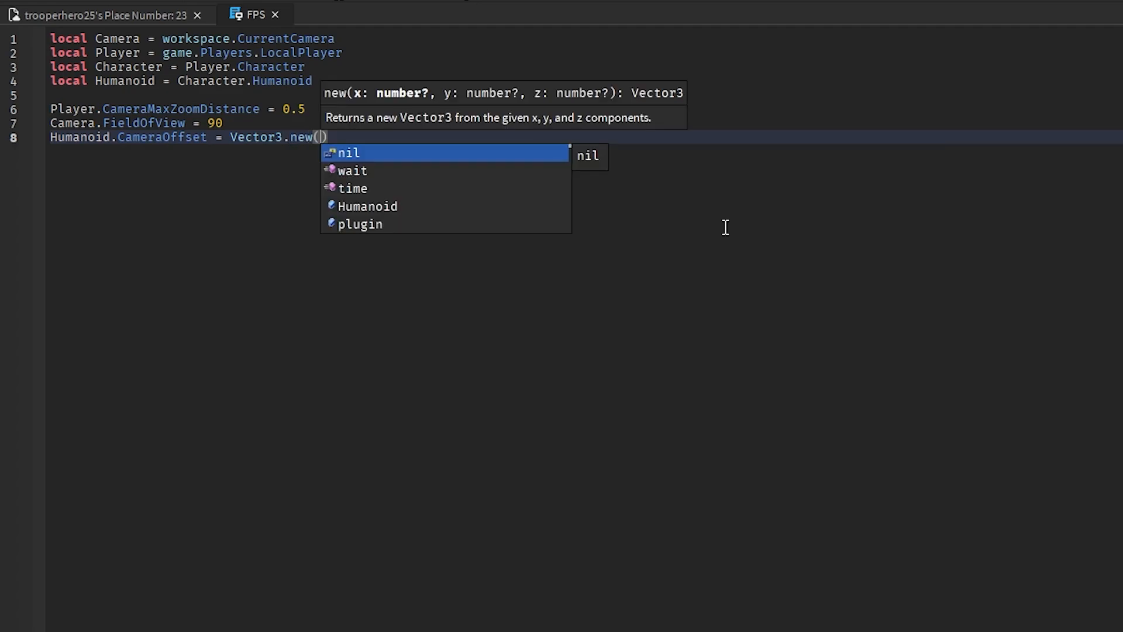
{"action": "type", "text": "0"}
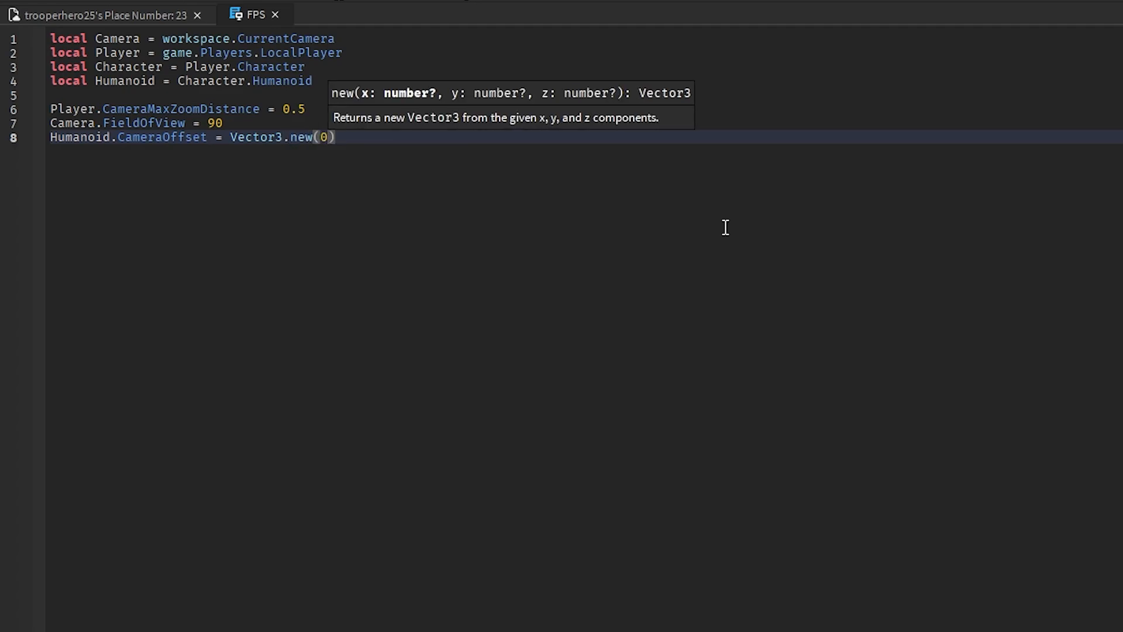
{"action": "type", "text": ", 0,0"}
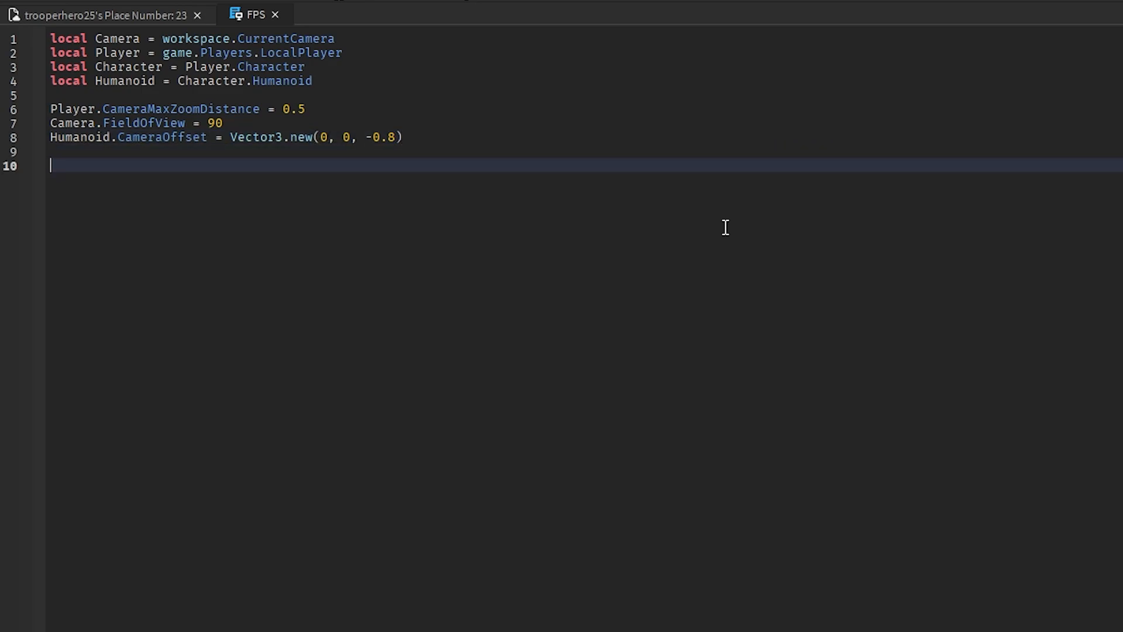
- Write a for-pairs loop over Character:GetChildren()
{"action": "type", "text": "for c"}
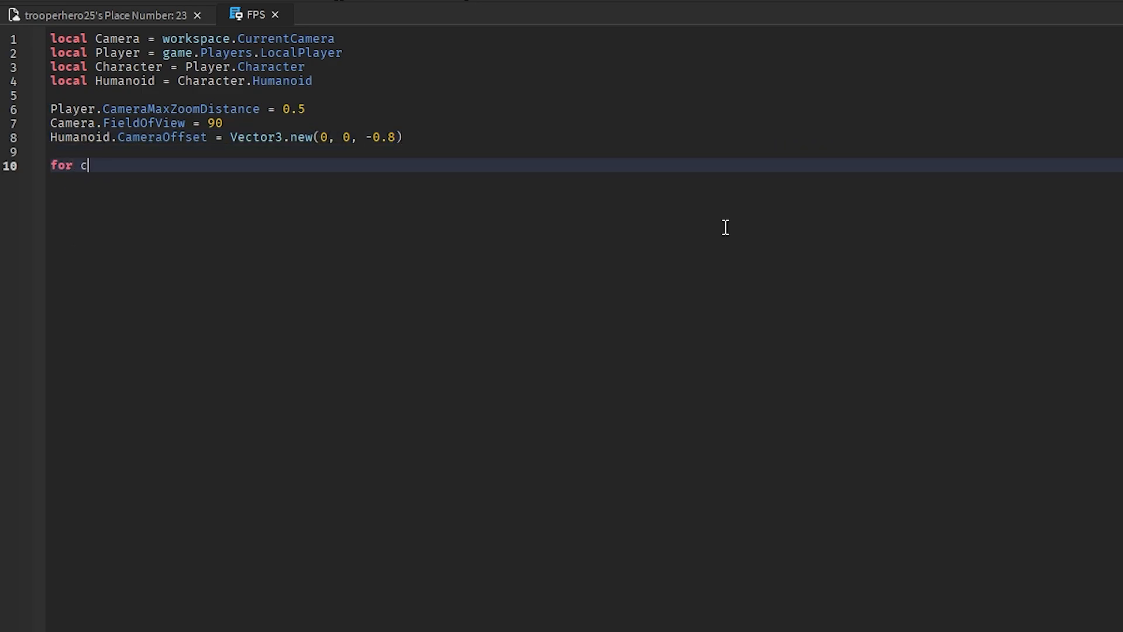
{"action": "type", "text": "hildInde"}
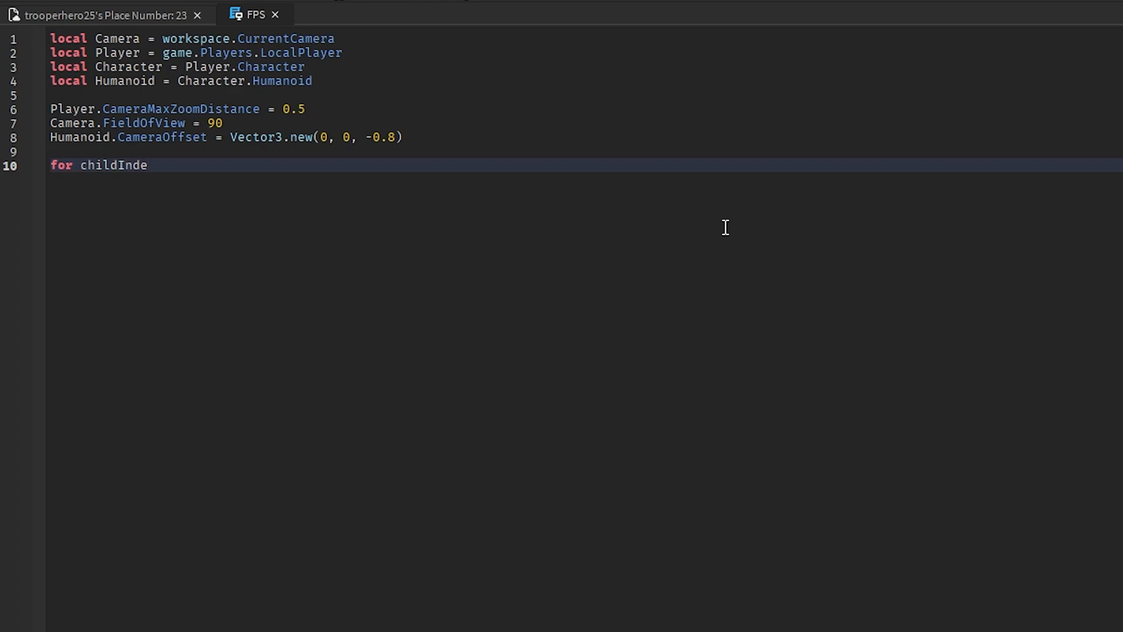
{"action": "type", "text": "x,"}
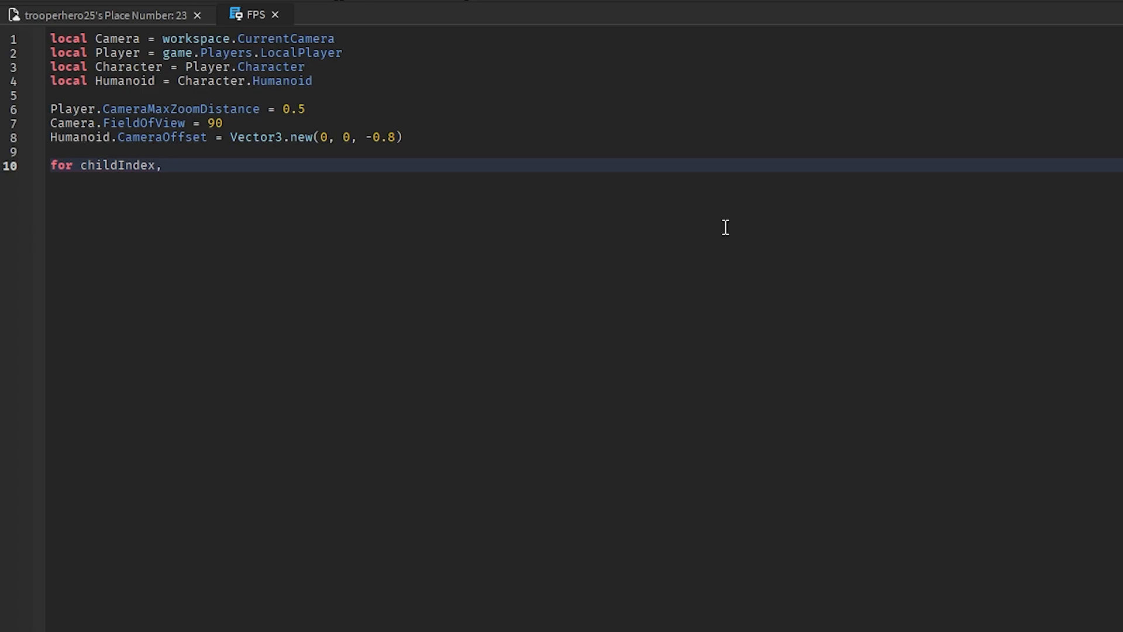
{"action": "type", "text": "\" \""}
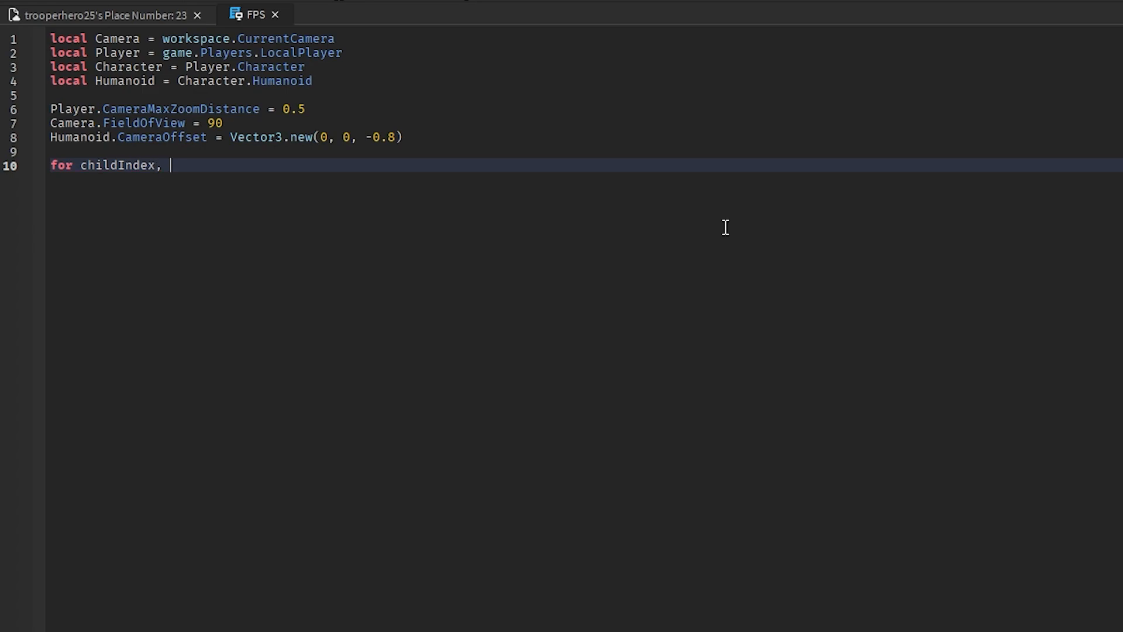
{"action": "type", "text": "child"}
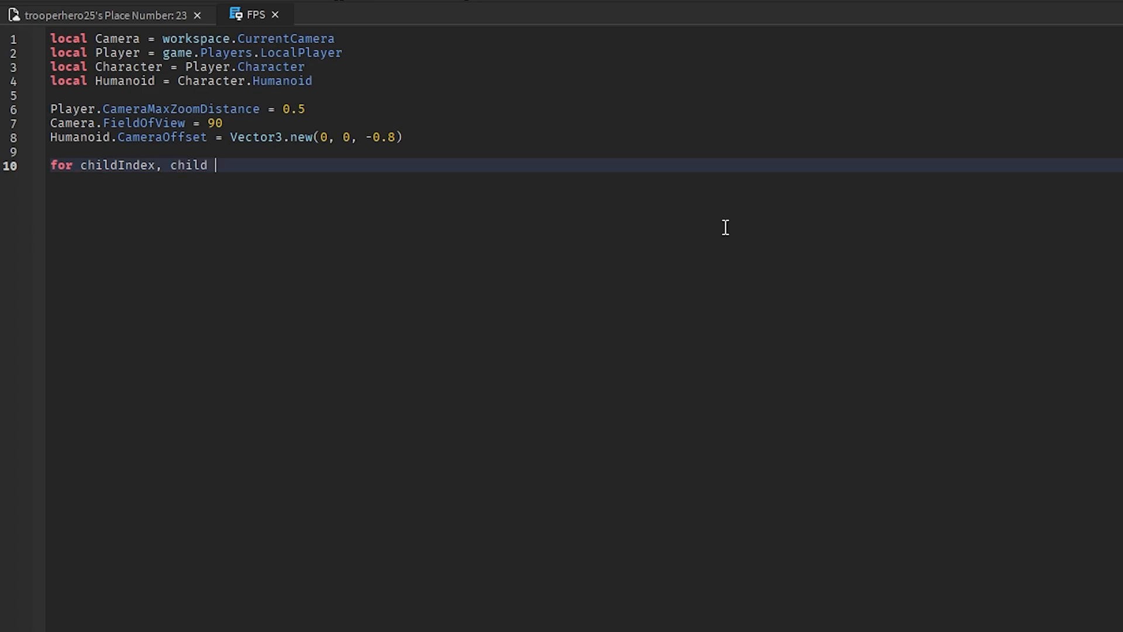
{"action": "type", "text": "in pairs()"}
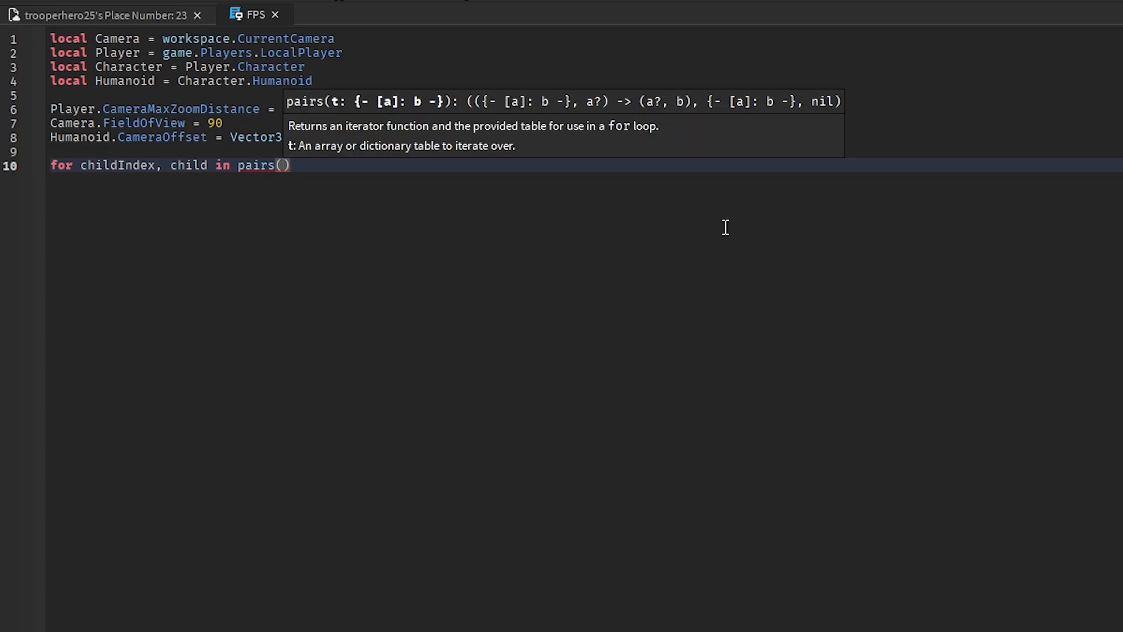
{"action": "type", "text": "Character"}
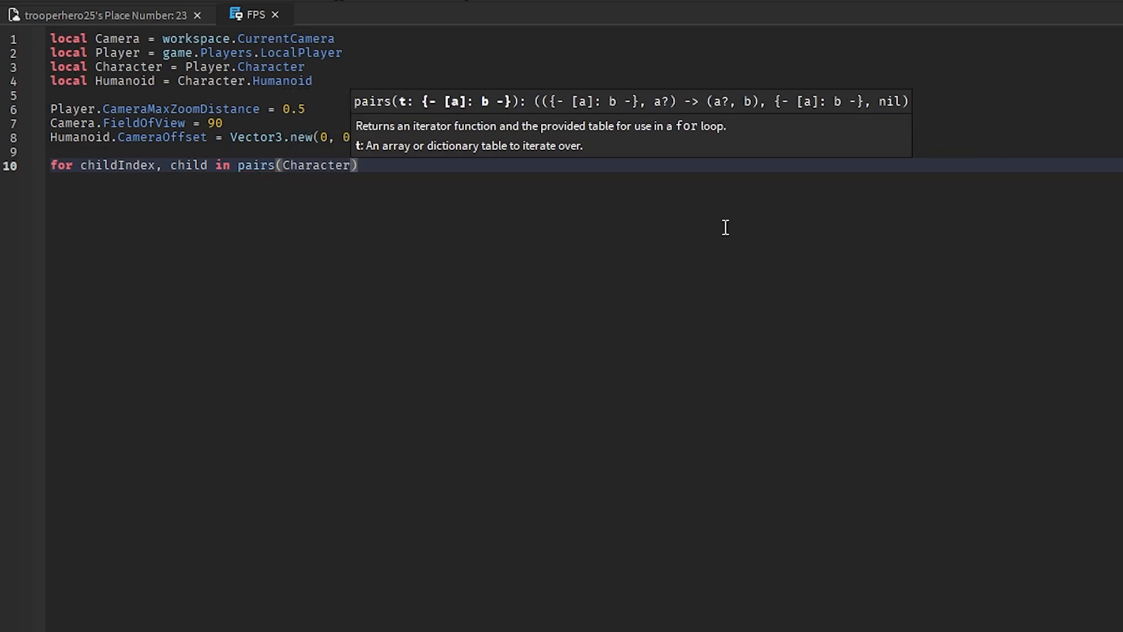
{"action": "type", "text": ":GetChildren("}
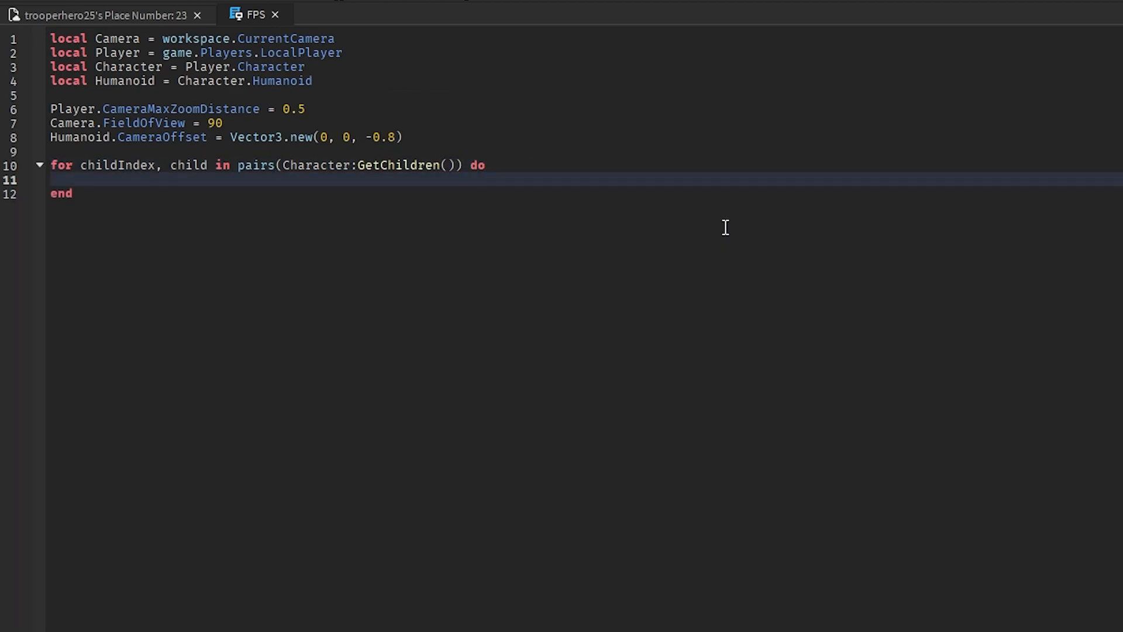
- Add an if check that the child IsA 'BasePart' and its Name ~= 'Head'
{"action": "type", "text": "if child"}
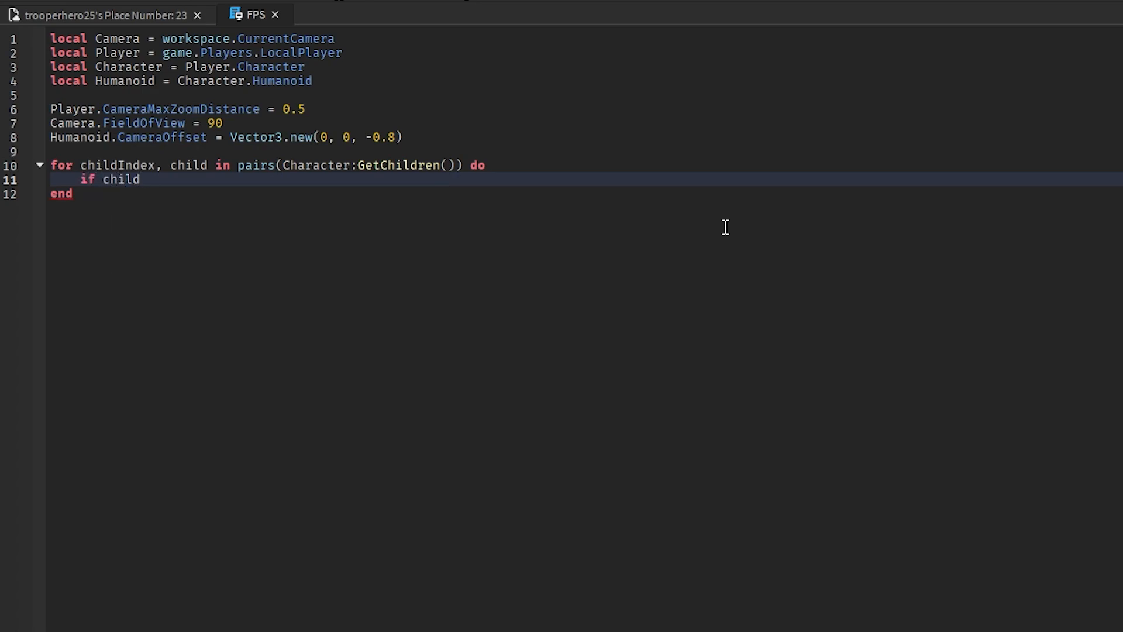
{"action": "type", "text": ":IsA()"}
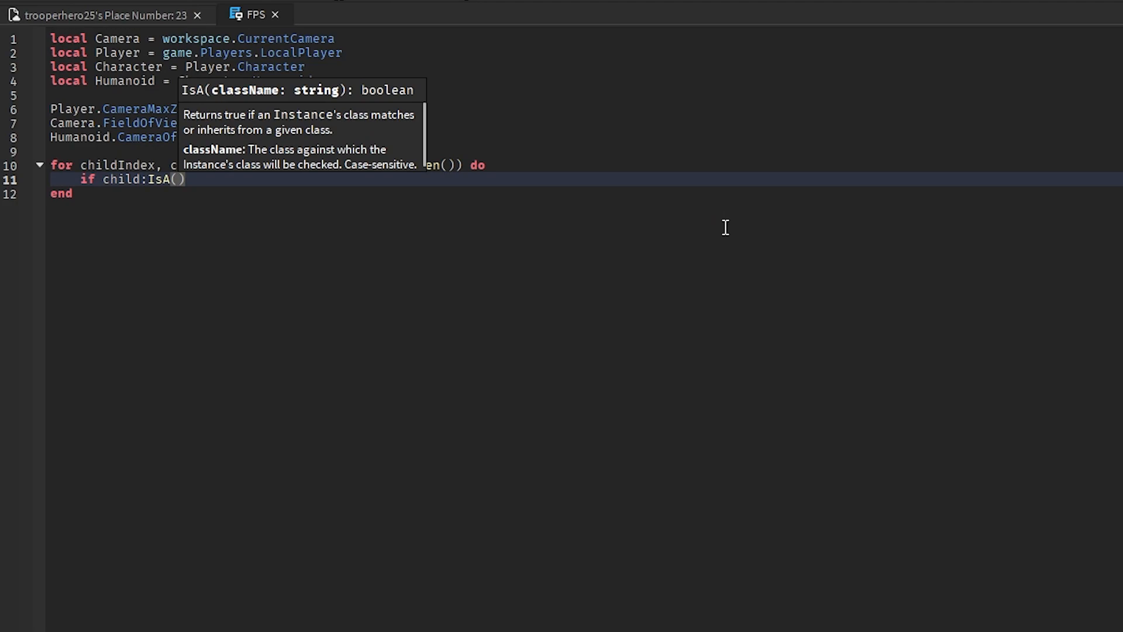
{"action": "type", "text": "\"Ba"}
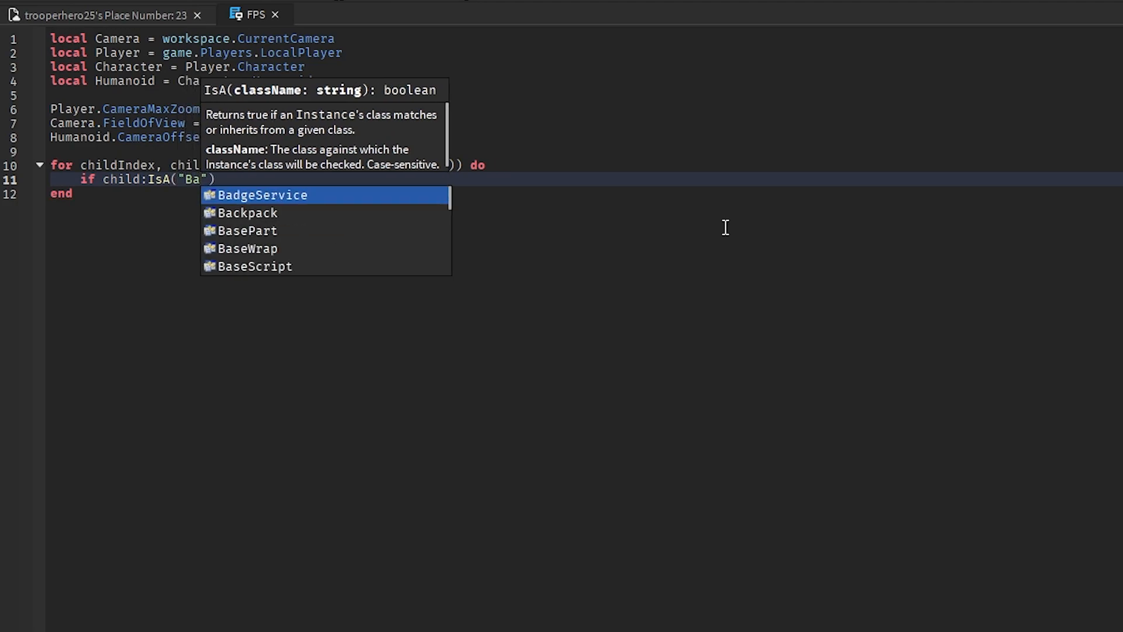
{"action": "left_click", "coordinate": [246, 231]}
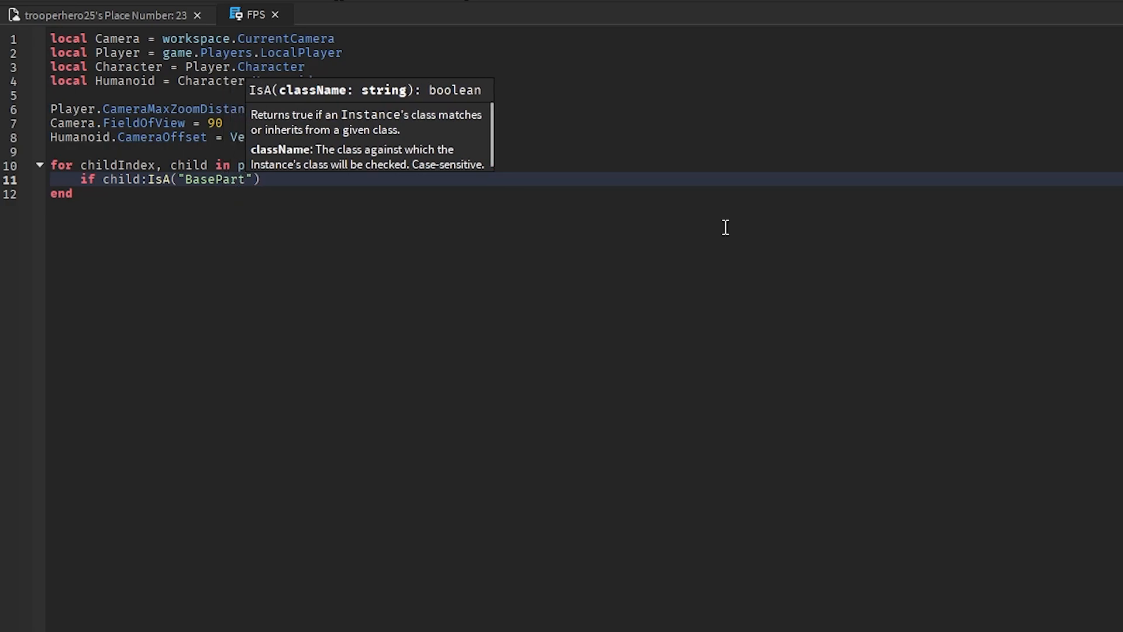
{"action": "type", "text": "and"}
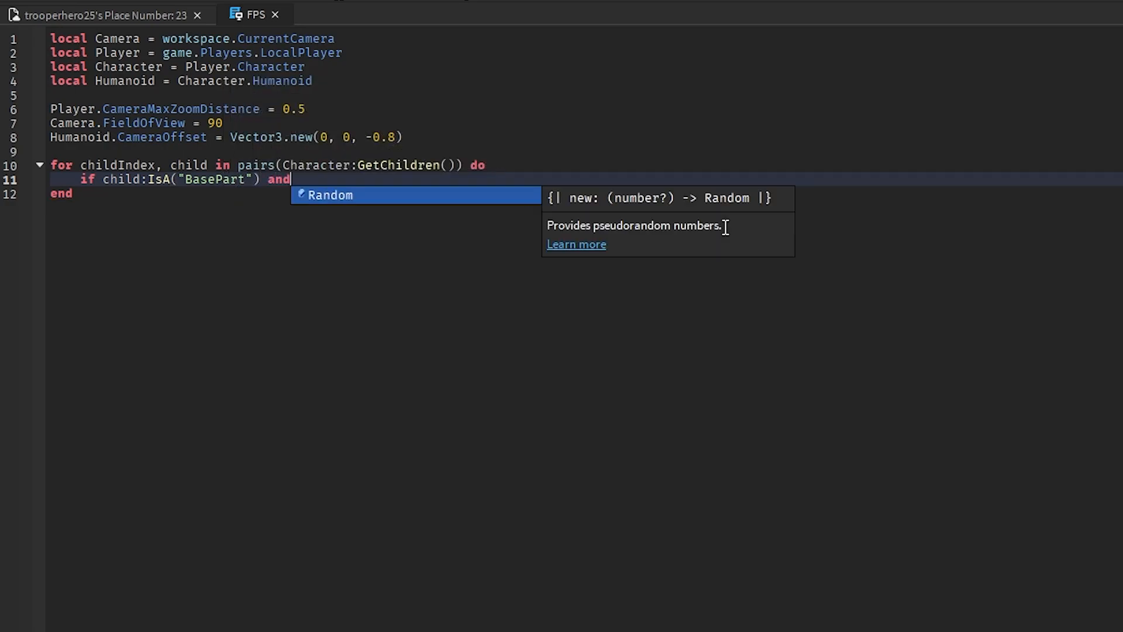
{"action": "type", "text": "child"}
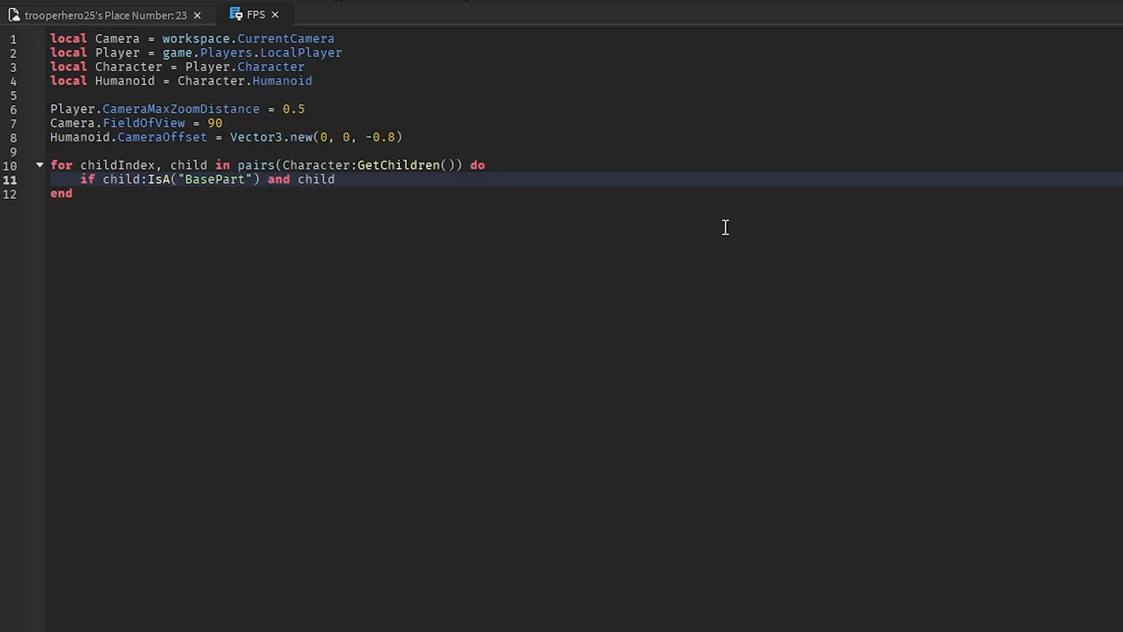
{"action": "type", "text": ".Name"}
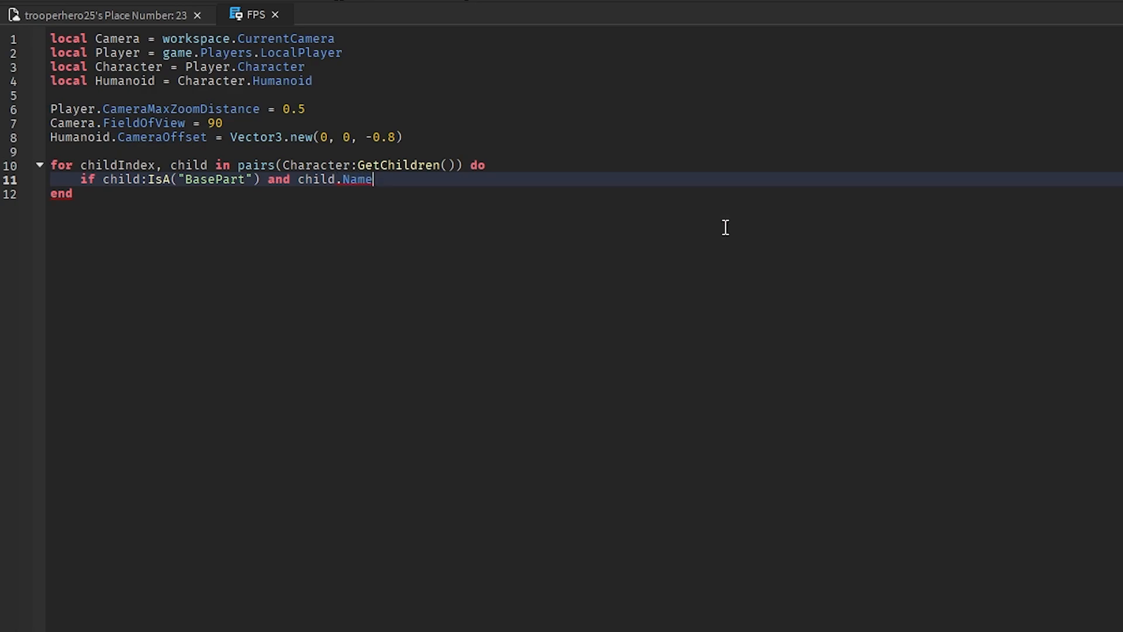
{"action": "type", "text": "\" \""}
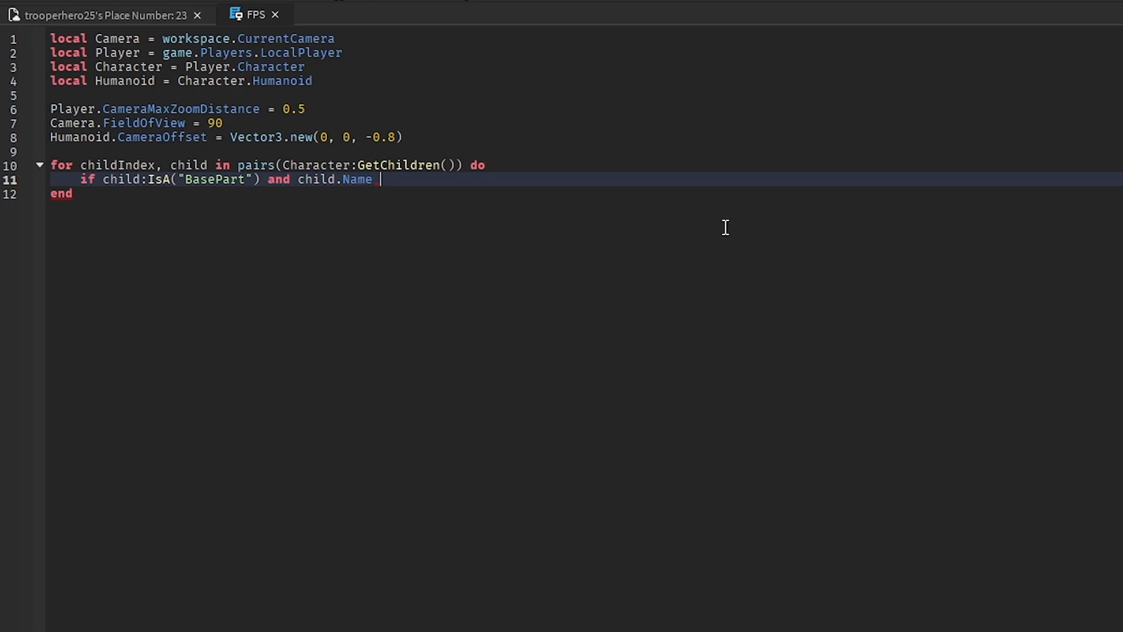
{"action": "type", "text": "~"}
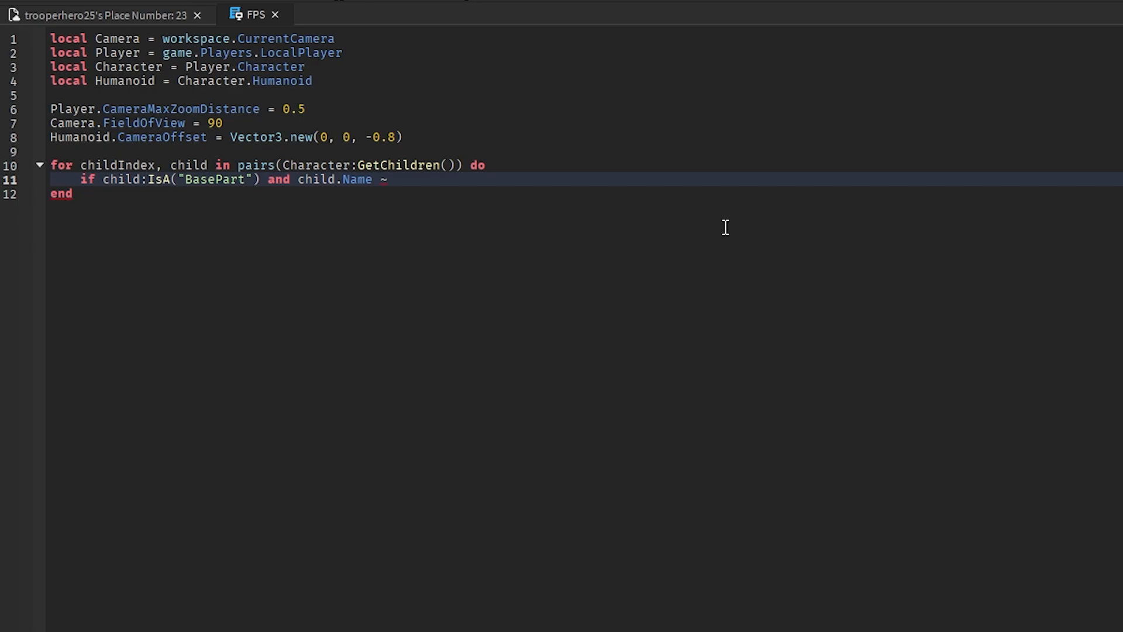
{"action": "type", "text": "="}
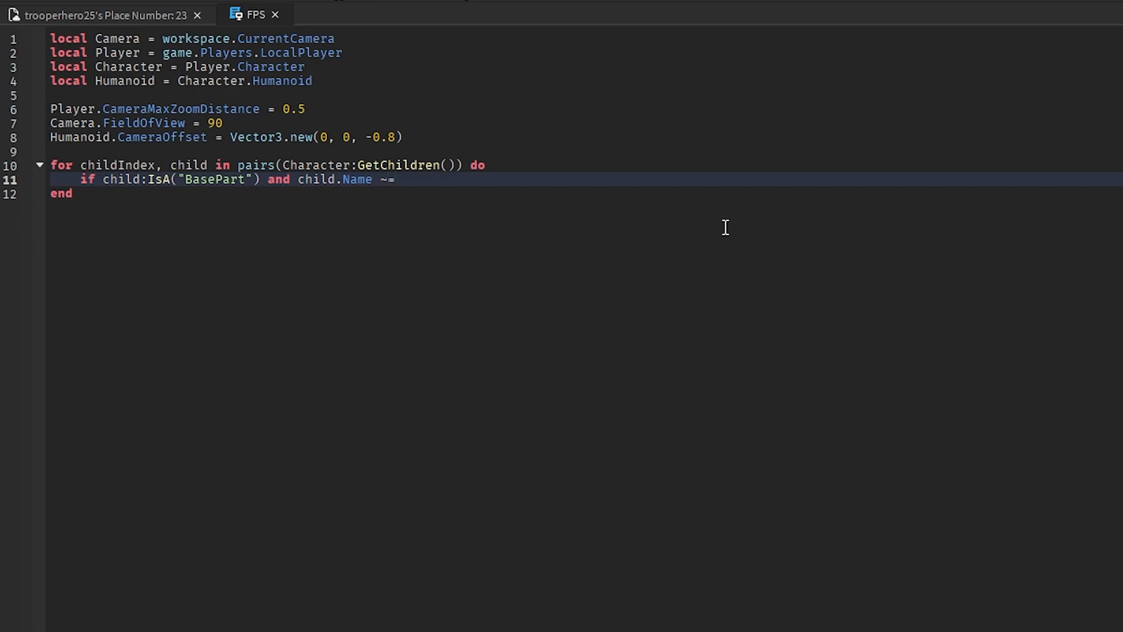
{"action": "type", "text": "\""}
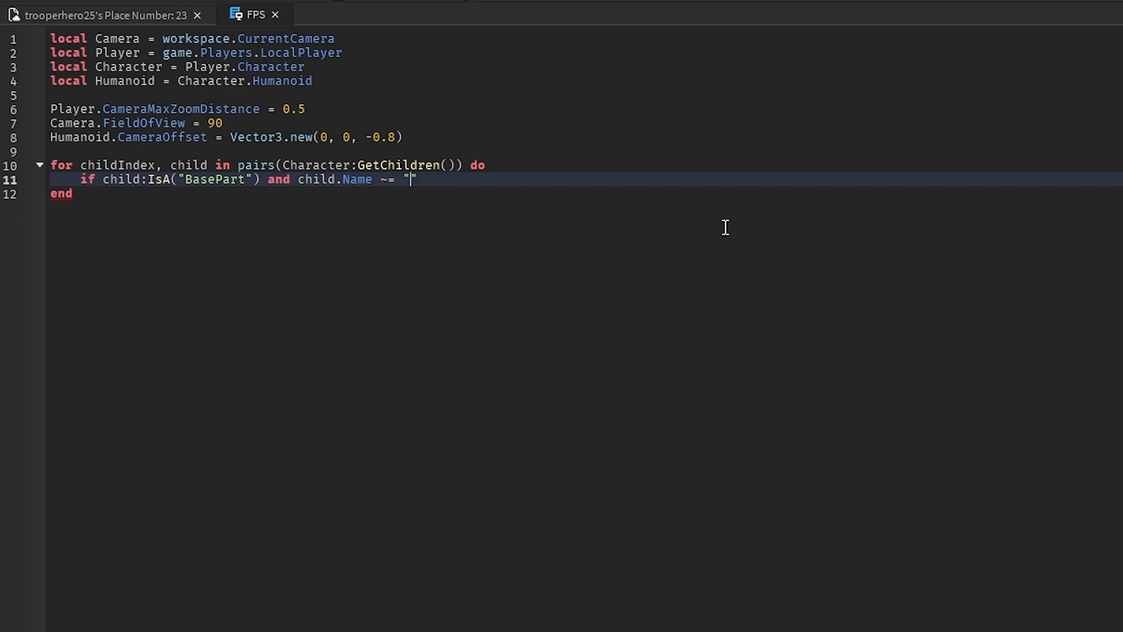
{"action": "type", "text": "Head"}
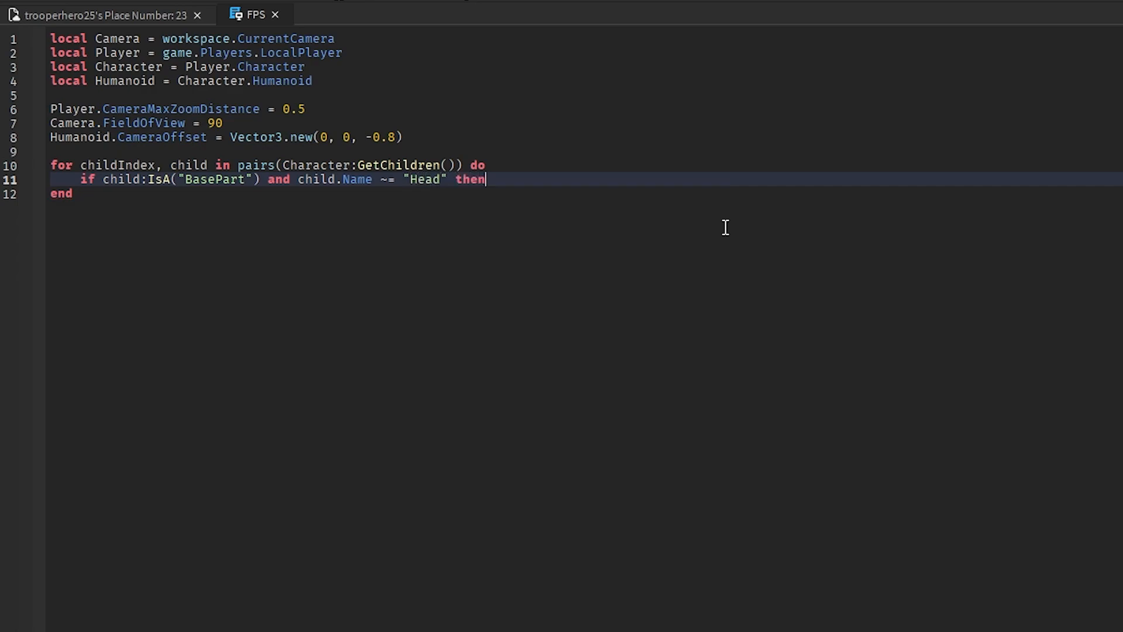
{"action": "type", "text": "child"}
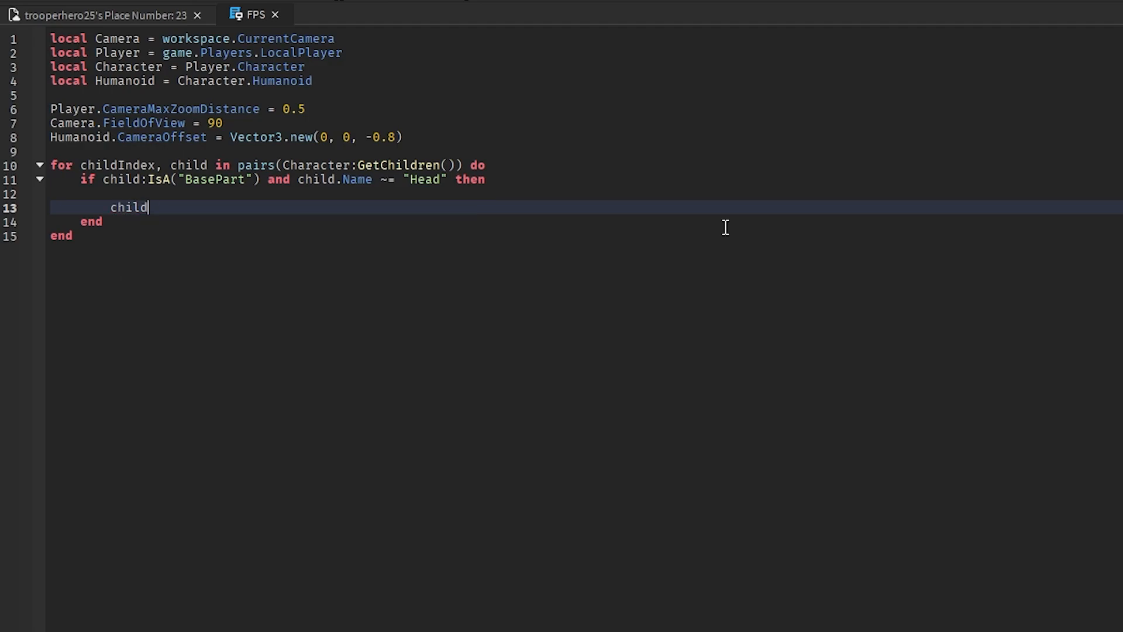
- Connect GetPropertyChangedSignal('LocalTransparencyModifier') to set the modifier equal to child.Transparency
{"action": "type", "text": ":Get{p"}
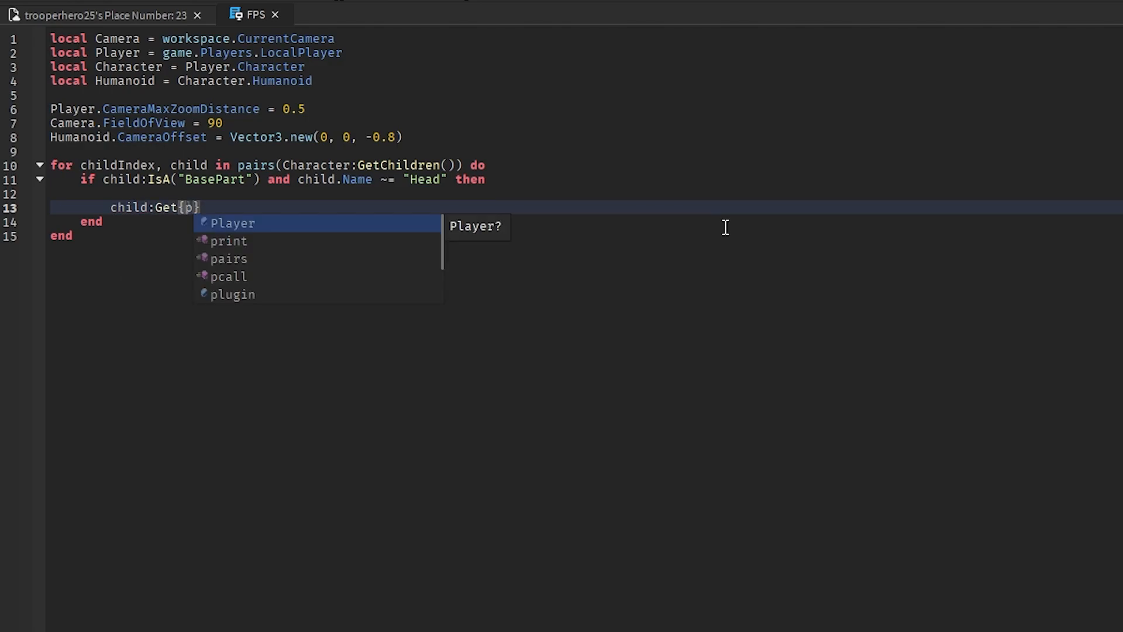
{"action": "type", "text": "PropertyChangedSignal"}
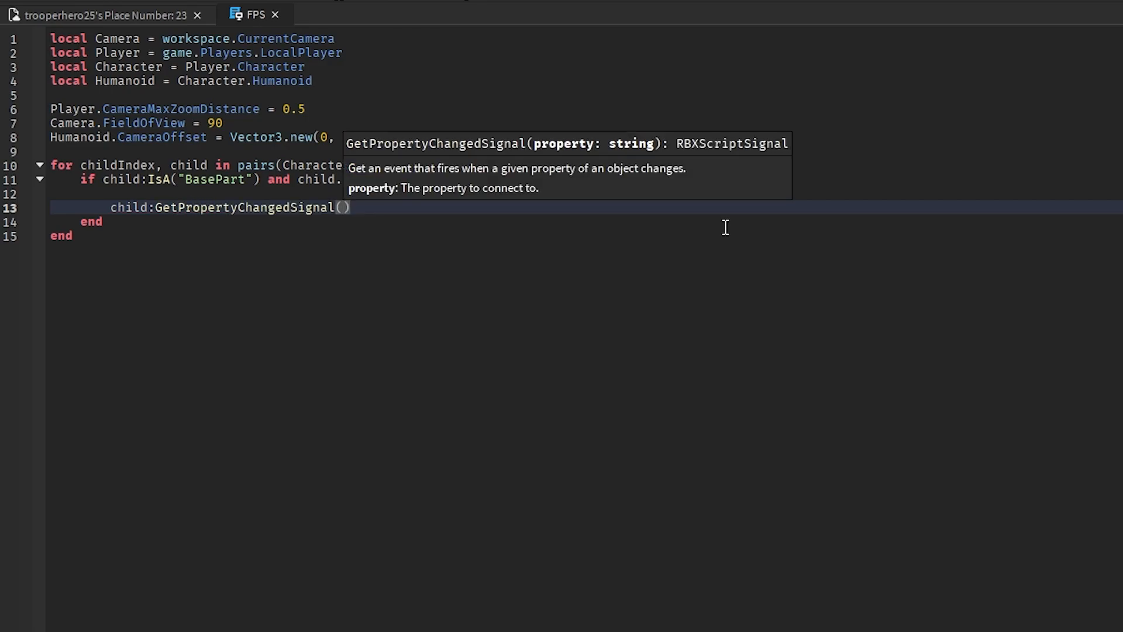
{"action": "type", "text": "\"\""}
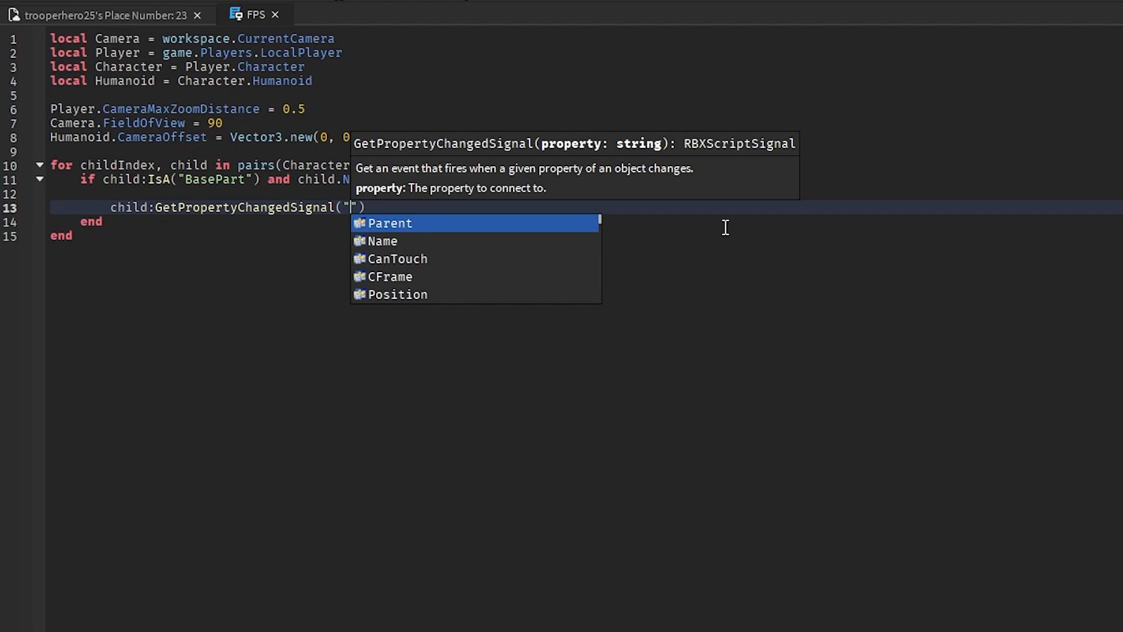
{"action": "type", "text": "LocalTransparencyModifier"}
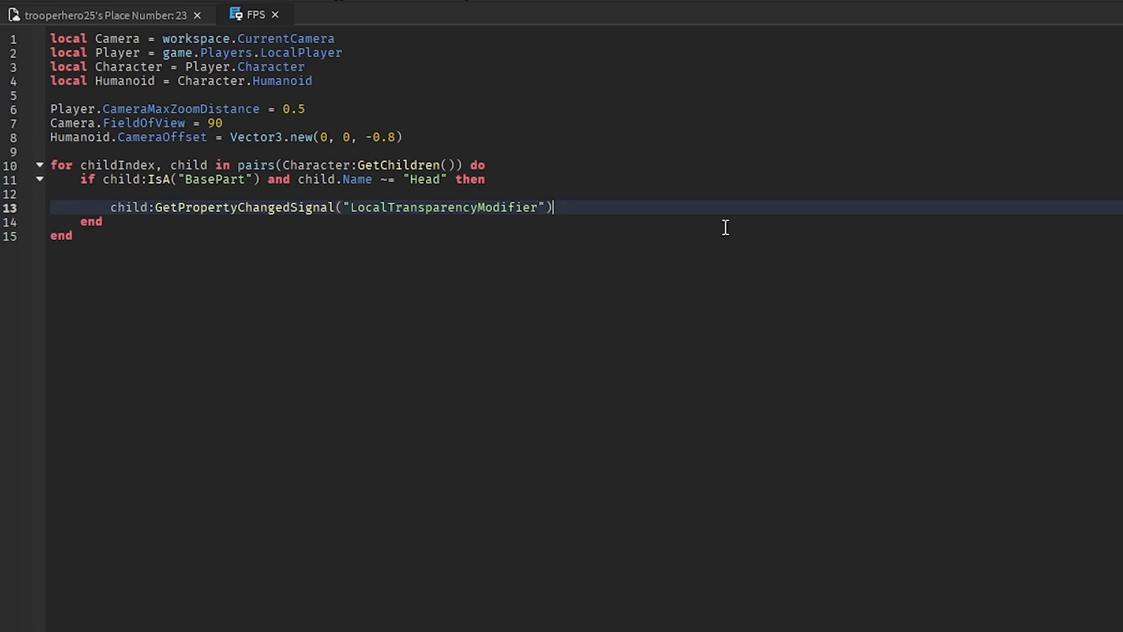
{"action": "type", "text": ":Connect(function("}
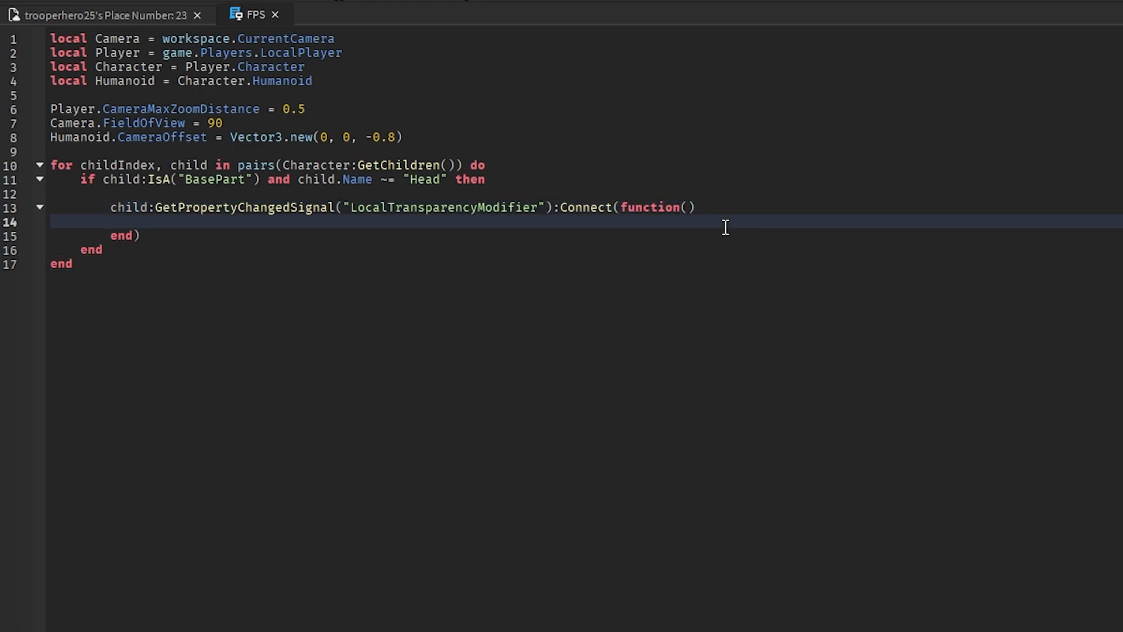
{"action": "type", "text": "child"}
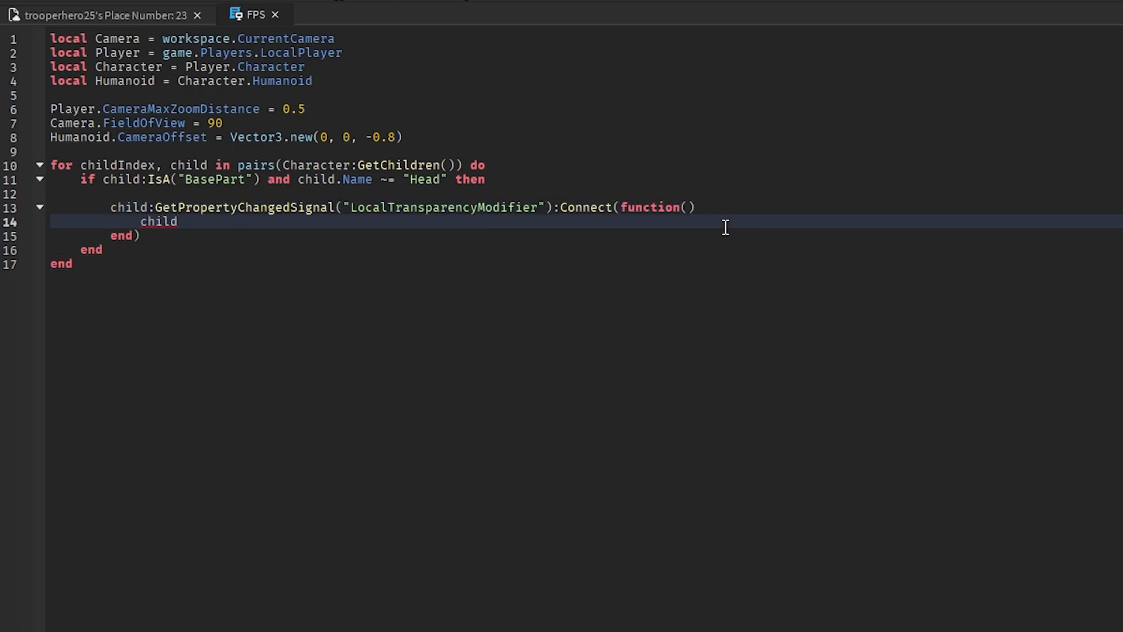
{"action": "type", "text": "LocalTransparencyModifier = chil"}
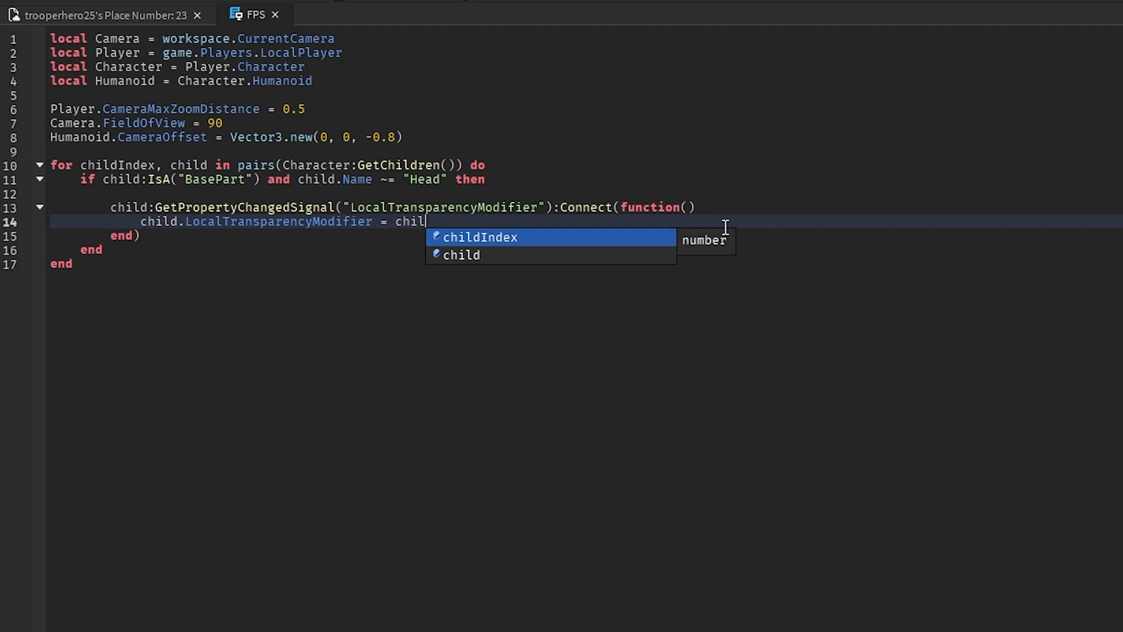
{"action": "type", "text": ".Transparency"}
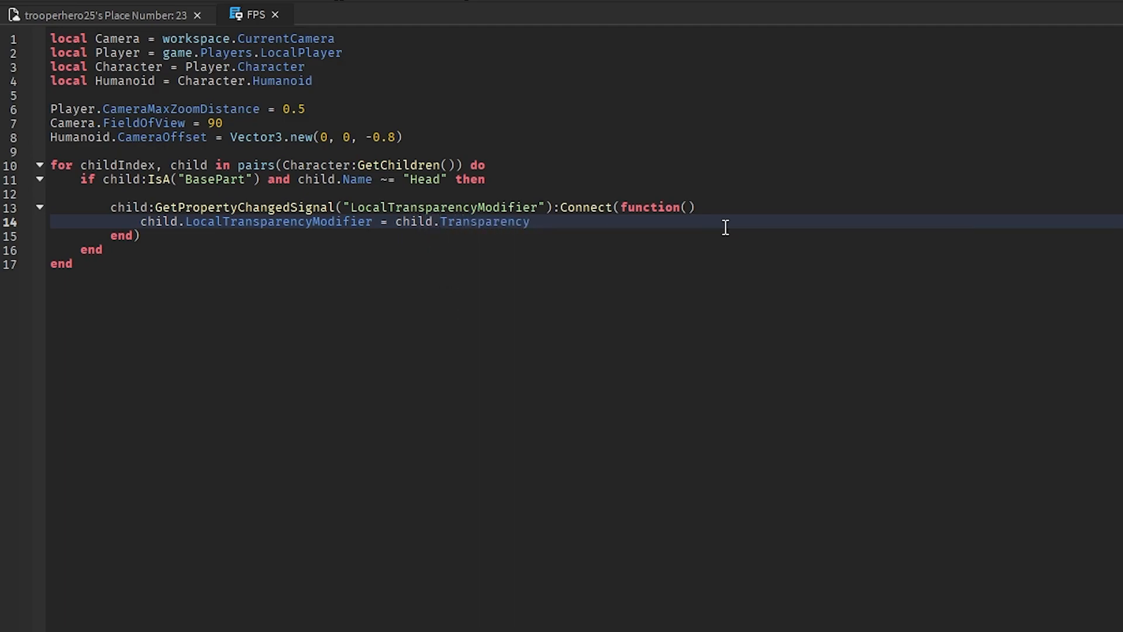
- Also assign child.LocalTransparencyModifier = child.Transparency once directly
{"action": "key", "text": "enter"}
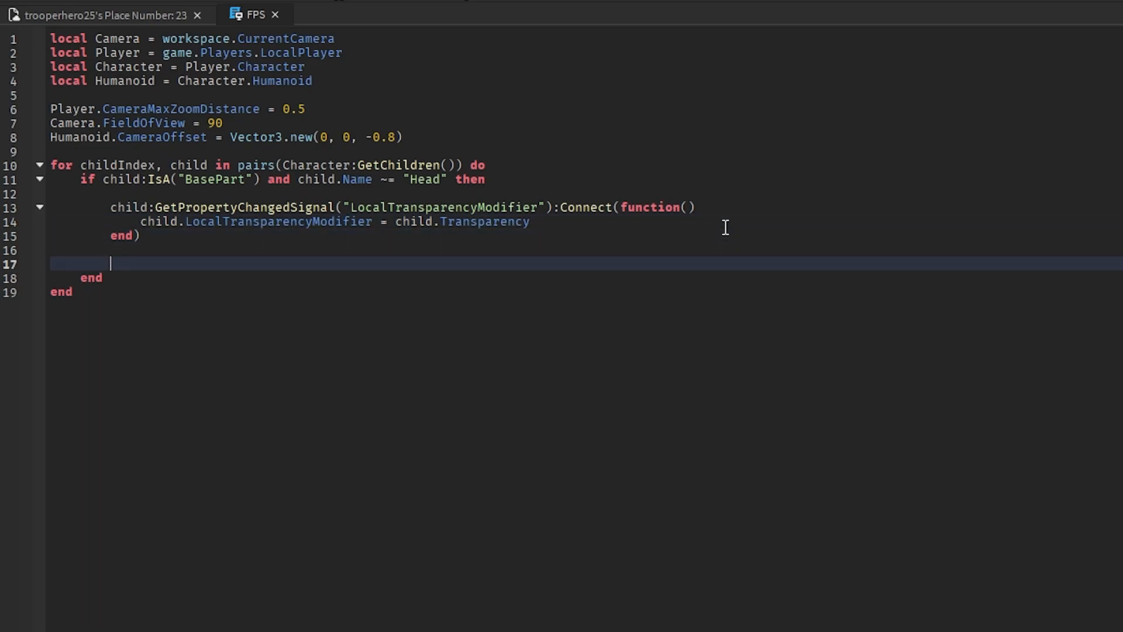
{"action": "type", "text": "child"}
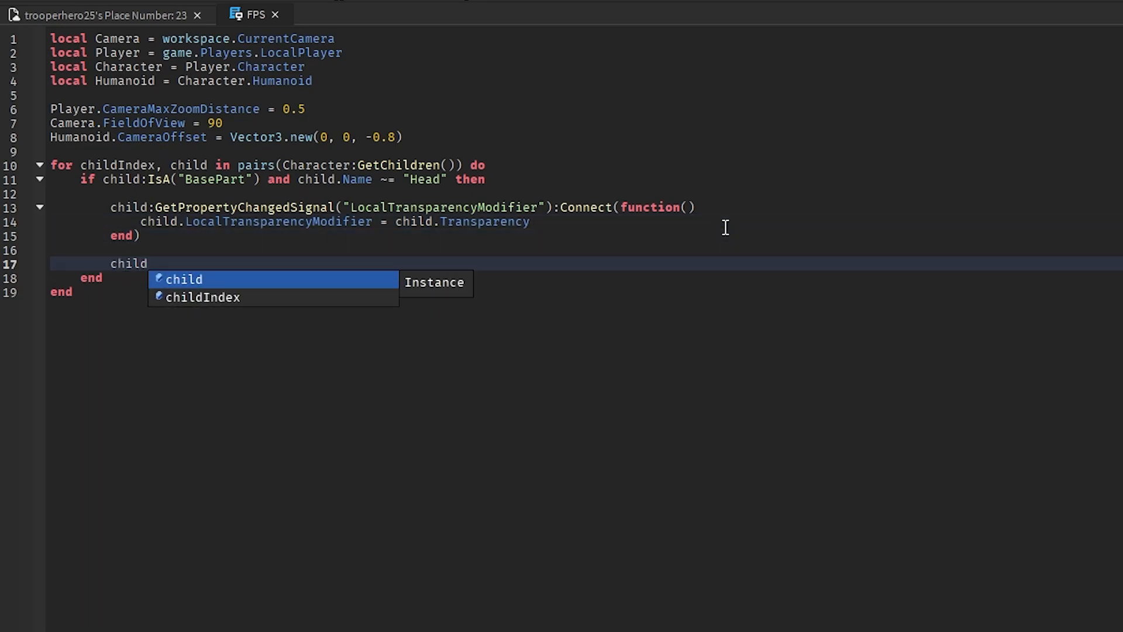
{"action": "type", "text": ".Lo"}
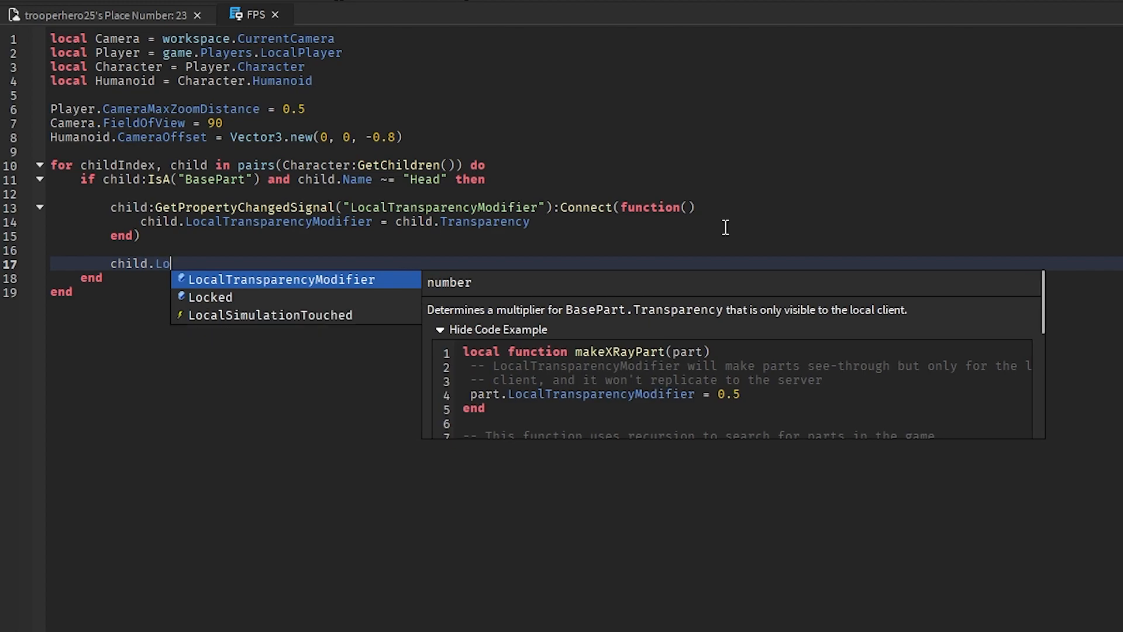
{"action": "key", "text": "Tab"}
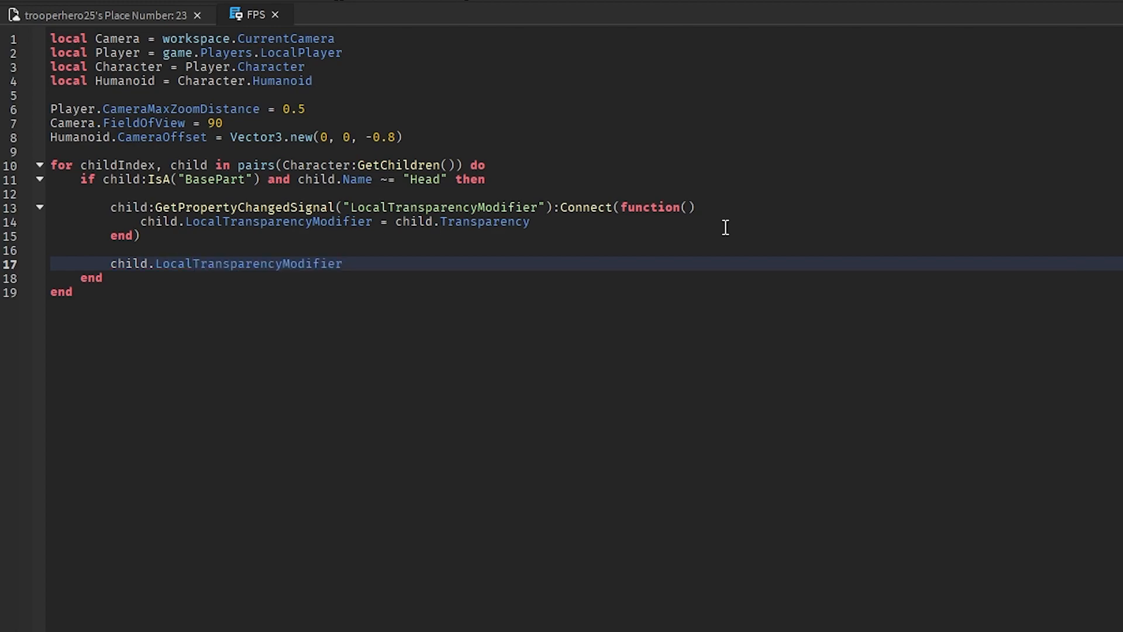
{"action": "type", "text": "= chj"}
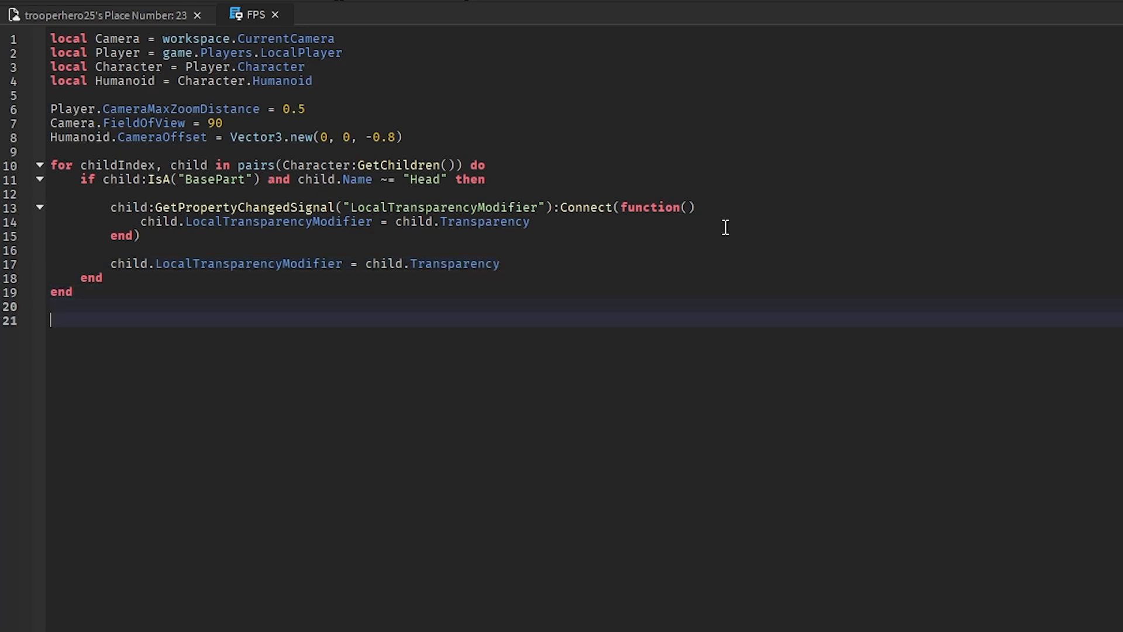
- Connect a function to Camera:GetPropertyChangedSignal('CameraSubject')
{"action": "type", "text": "cam"}
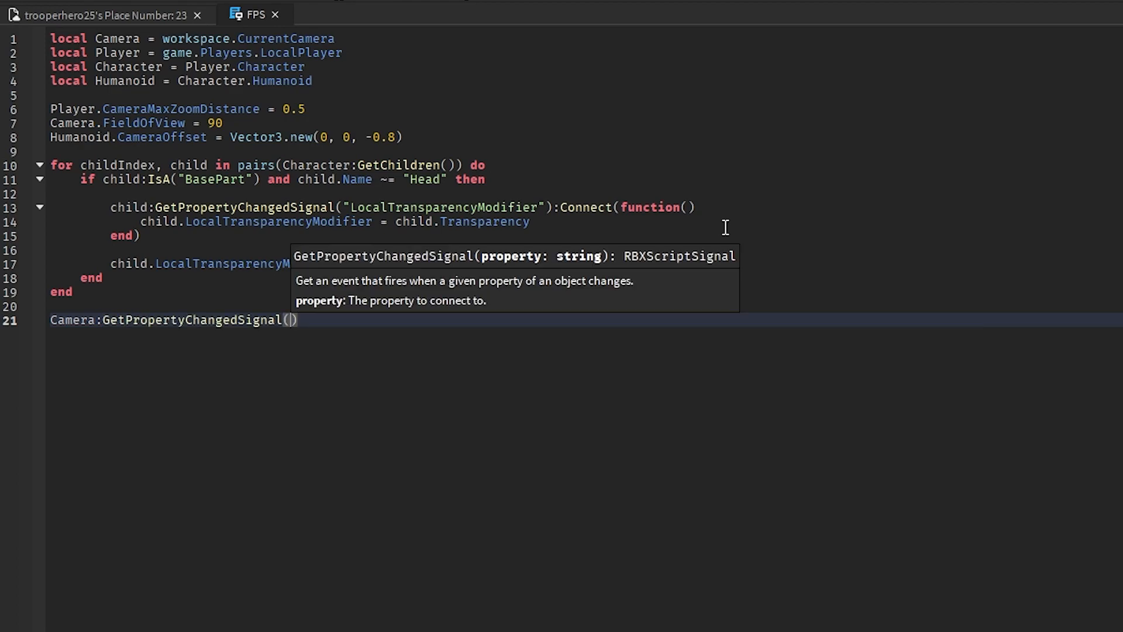
{"action": "type", "text": "\"Cam"}
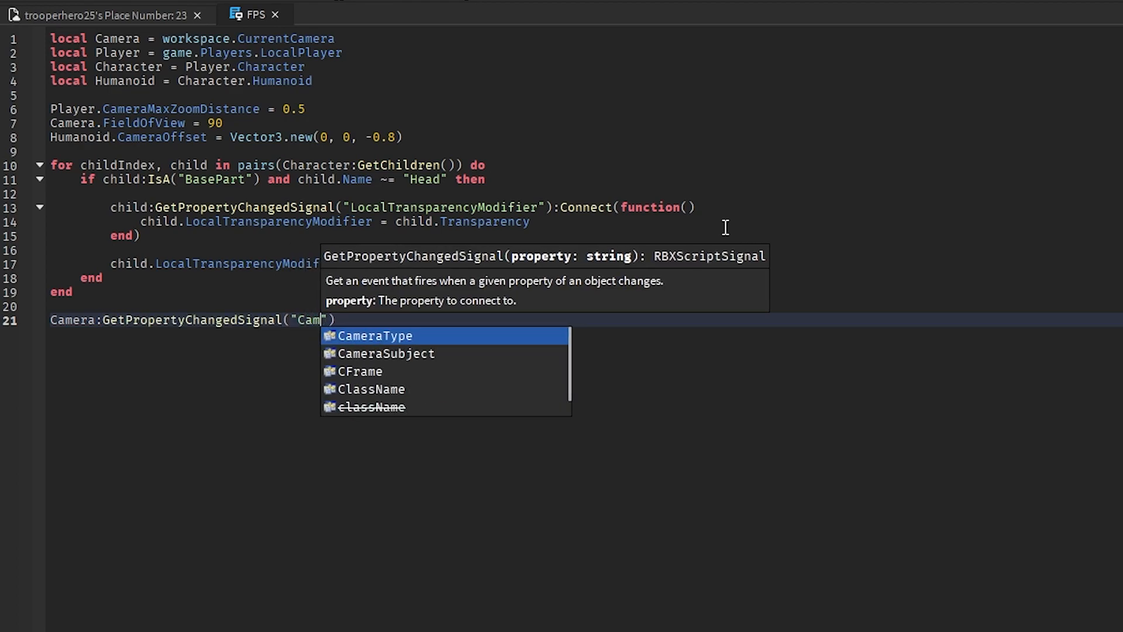
{"action": "type", "text": "eraSubject"}
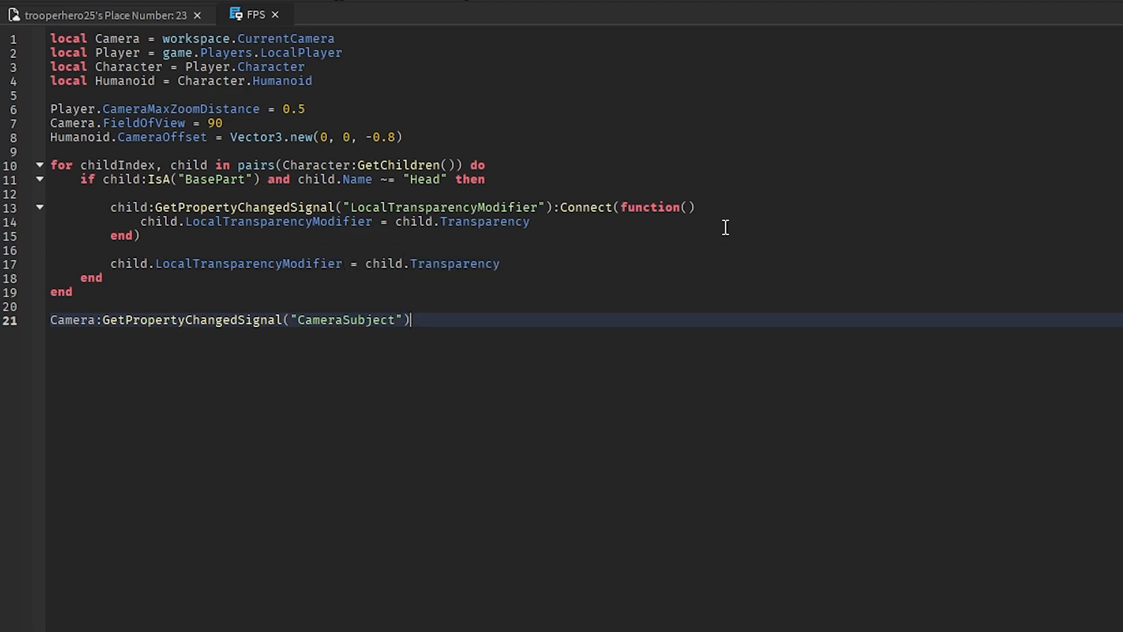
{"action": "type", "text": ":Connect(function"}
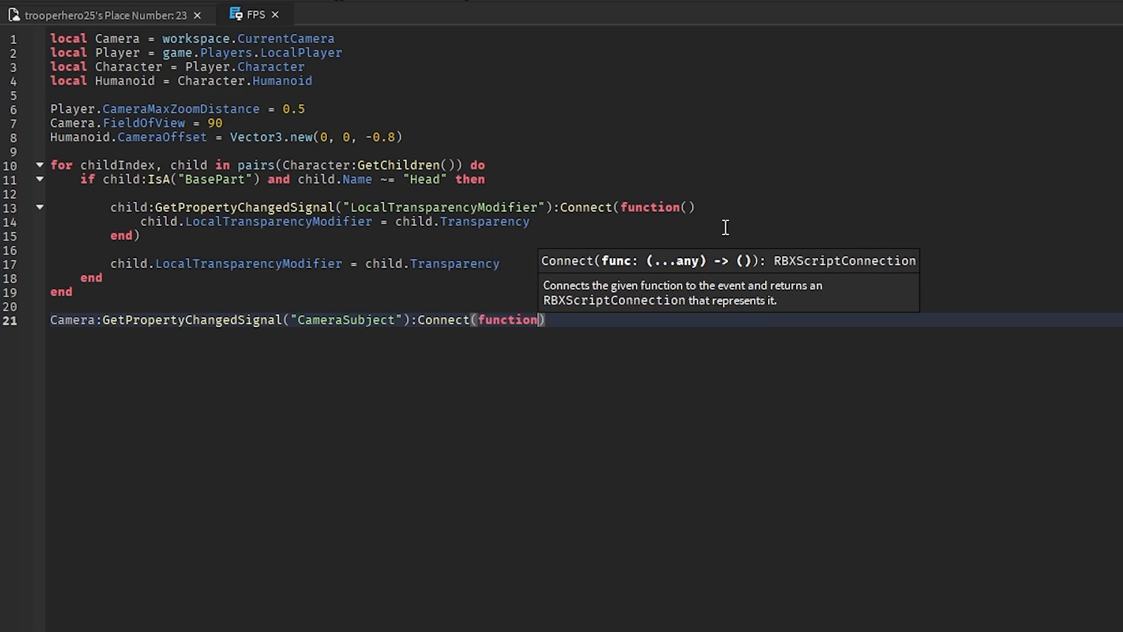
{"action": "key", "text": "Enter"}
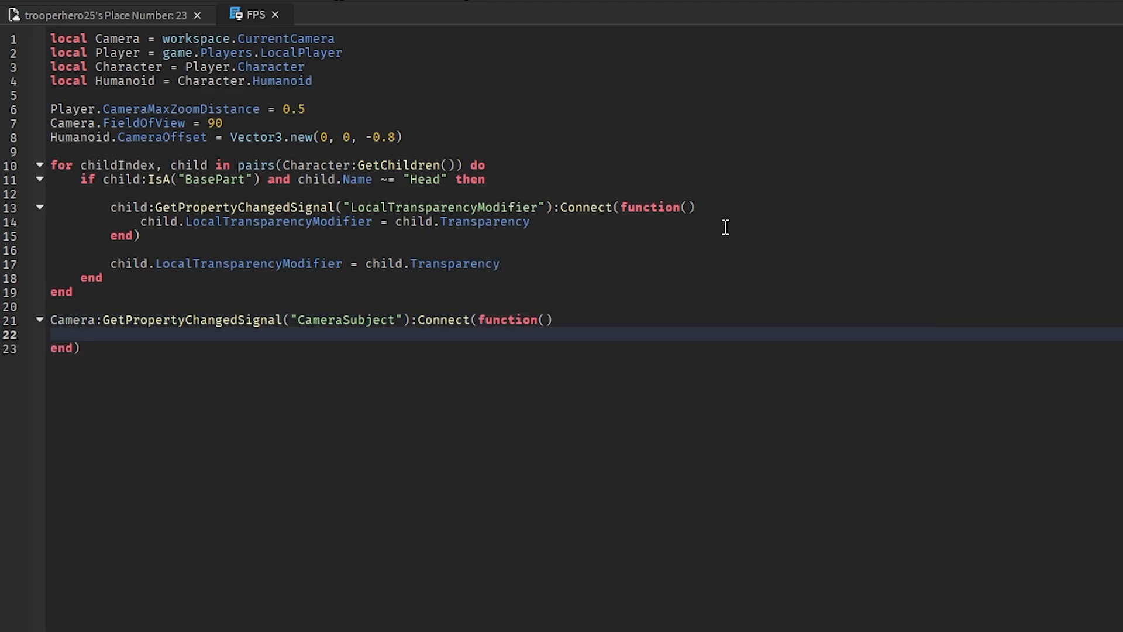
- Check whether Camera.CameraSubject IsA 'VehicleSeat', then start a playtest of the game
{"action": "type", "text": "if Camera"}
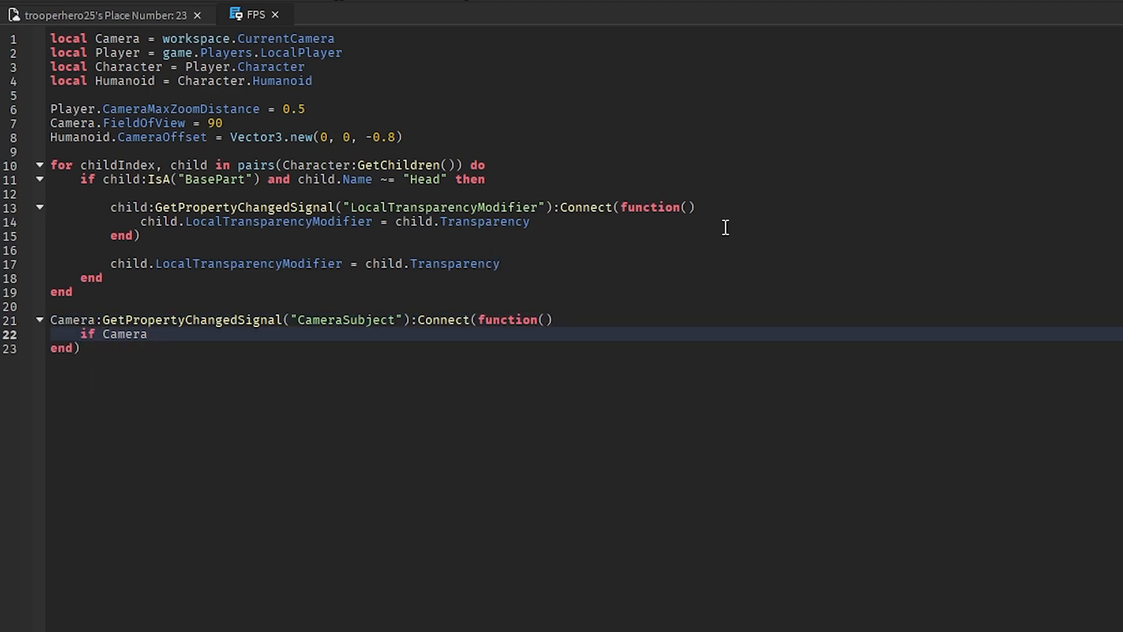
{"action": "type", "text": ".S"}
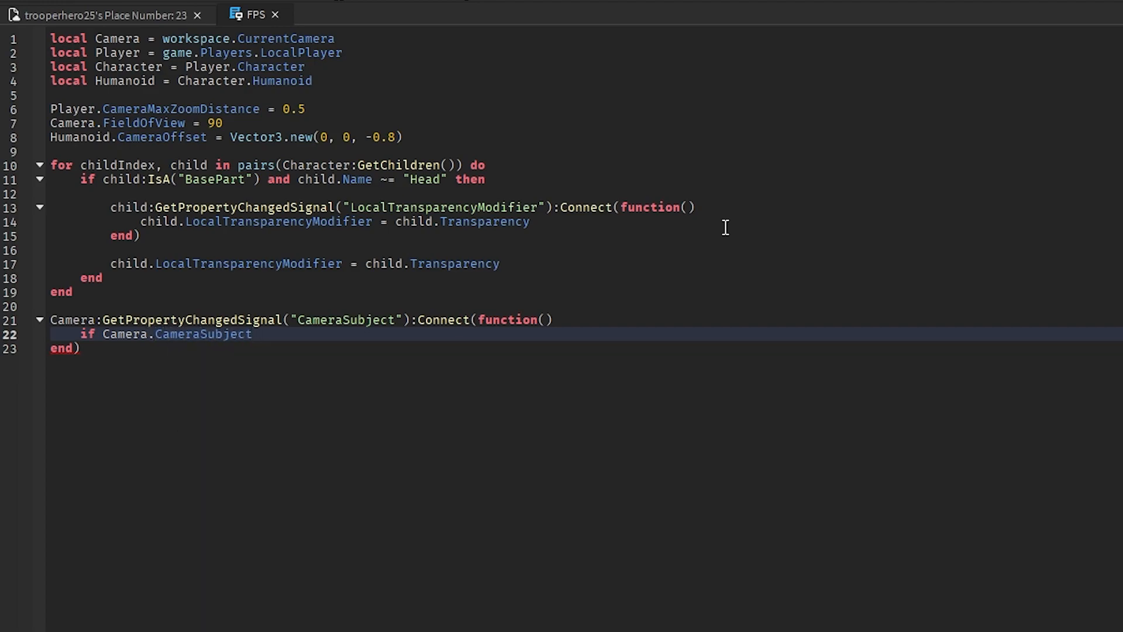
{"action": "type", "text": ":IsA(\"VehicleSeat\") then"}
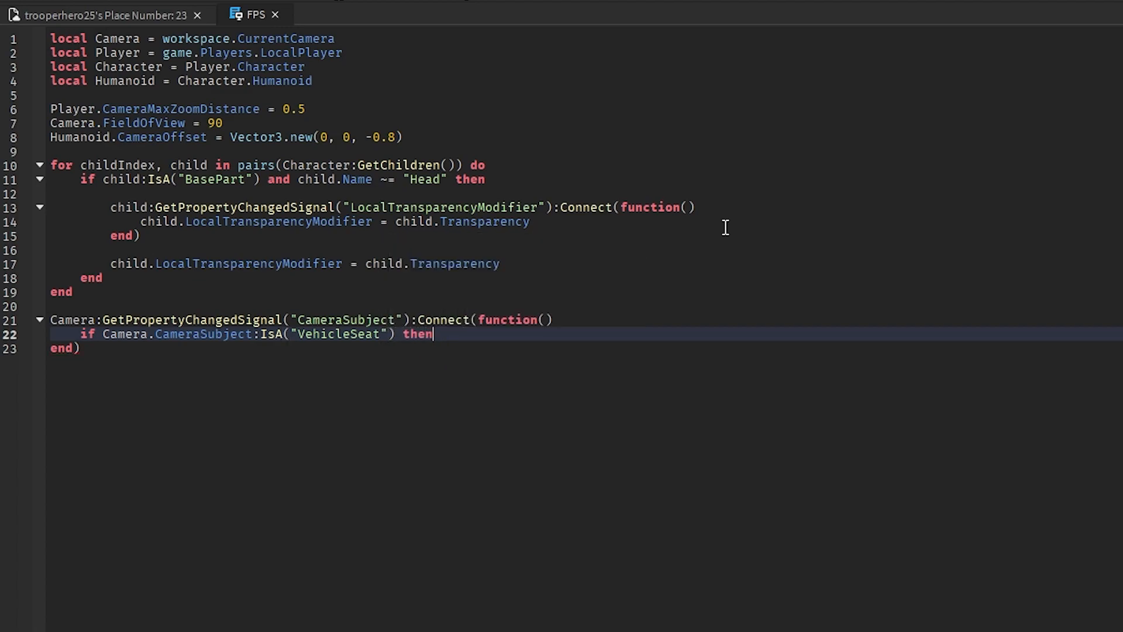
{"action": "type", "text": "Camera"}
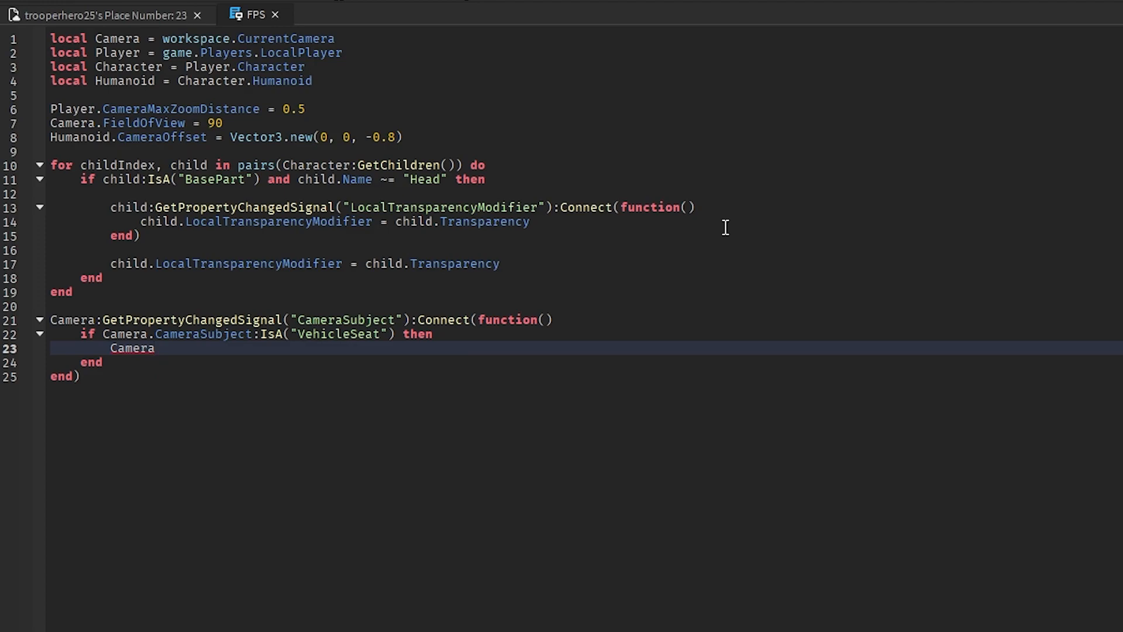
{"action": "type", "text": ".CameraSubject"}
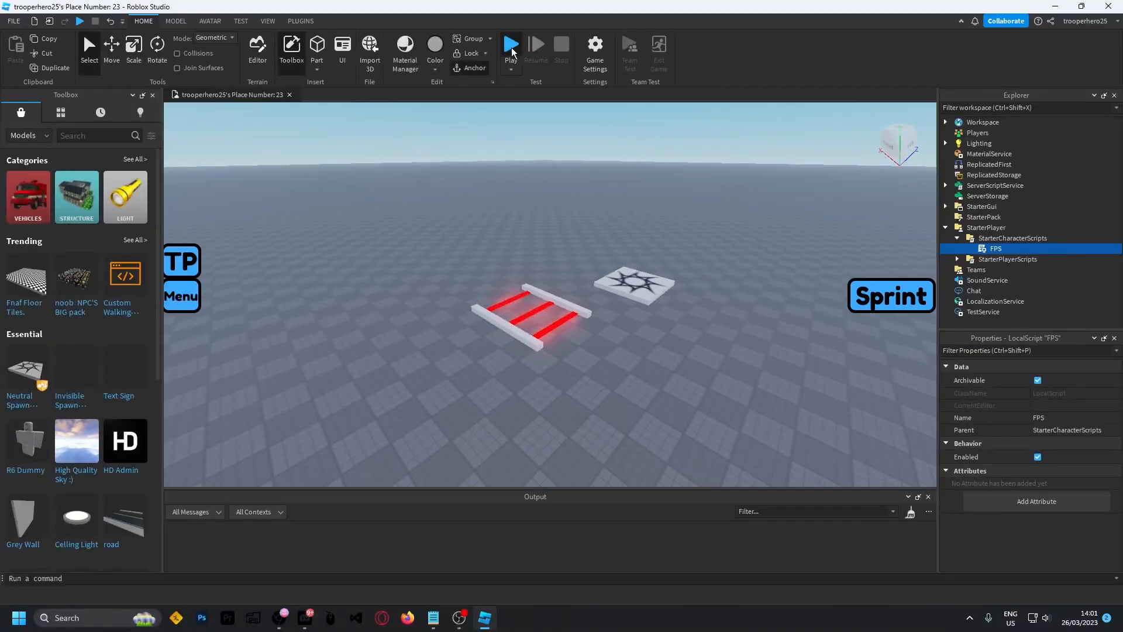
{"action": "left_click", "coordinate": [511, 44]}
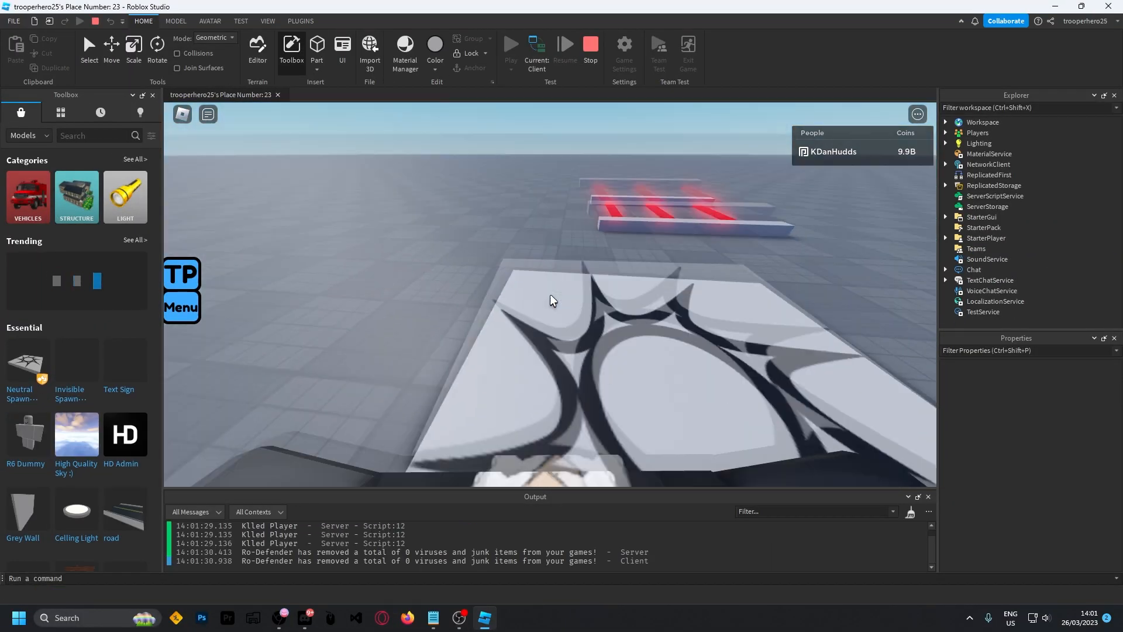